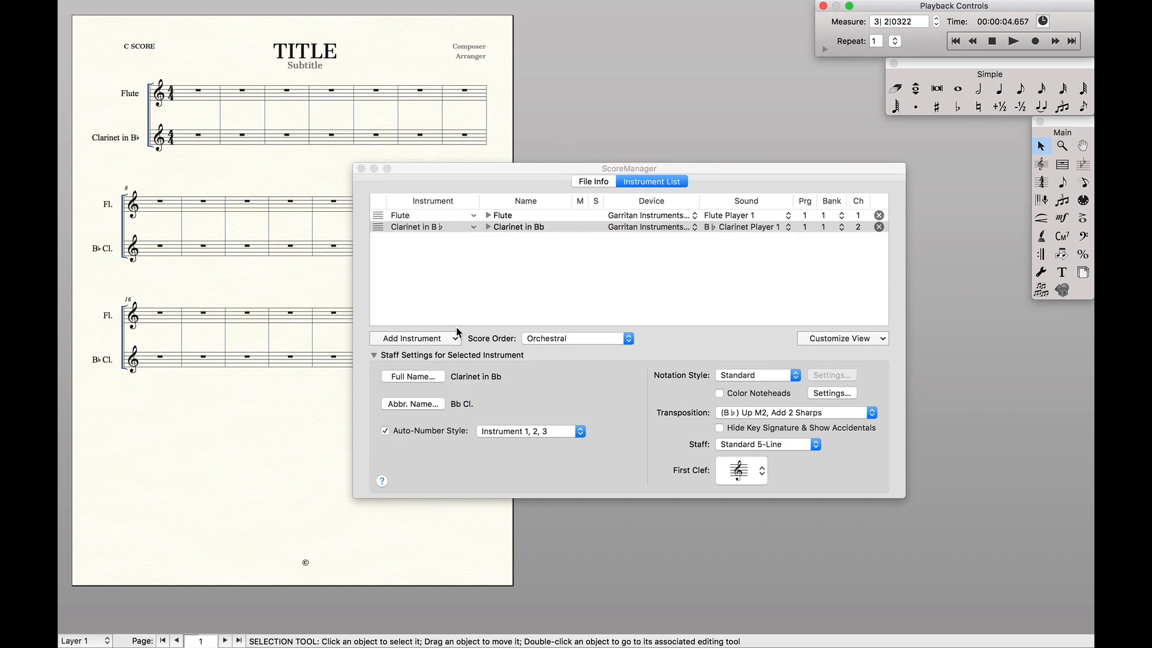
# Edit the Flute full staff name to read Flute 1 with a 2 on the line below
pyautogui.click(488, 215)
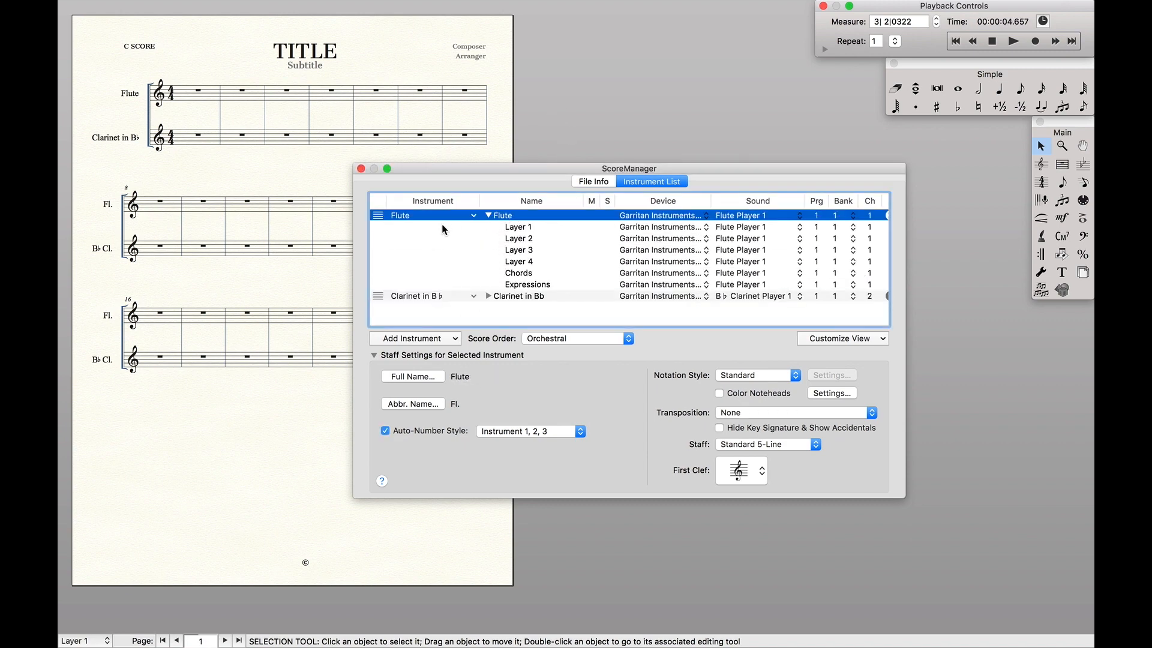
pyautogui.click(413, 376)
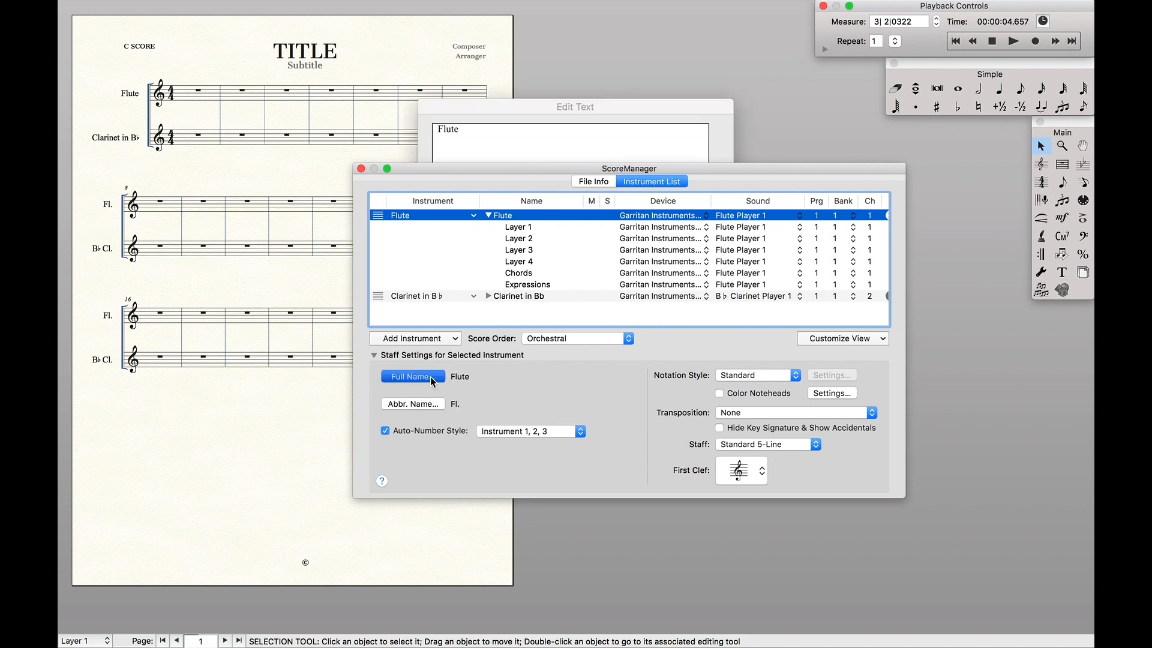
pyautogui.click(413, 375)
pyautogui.write(' 1')
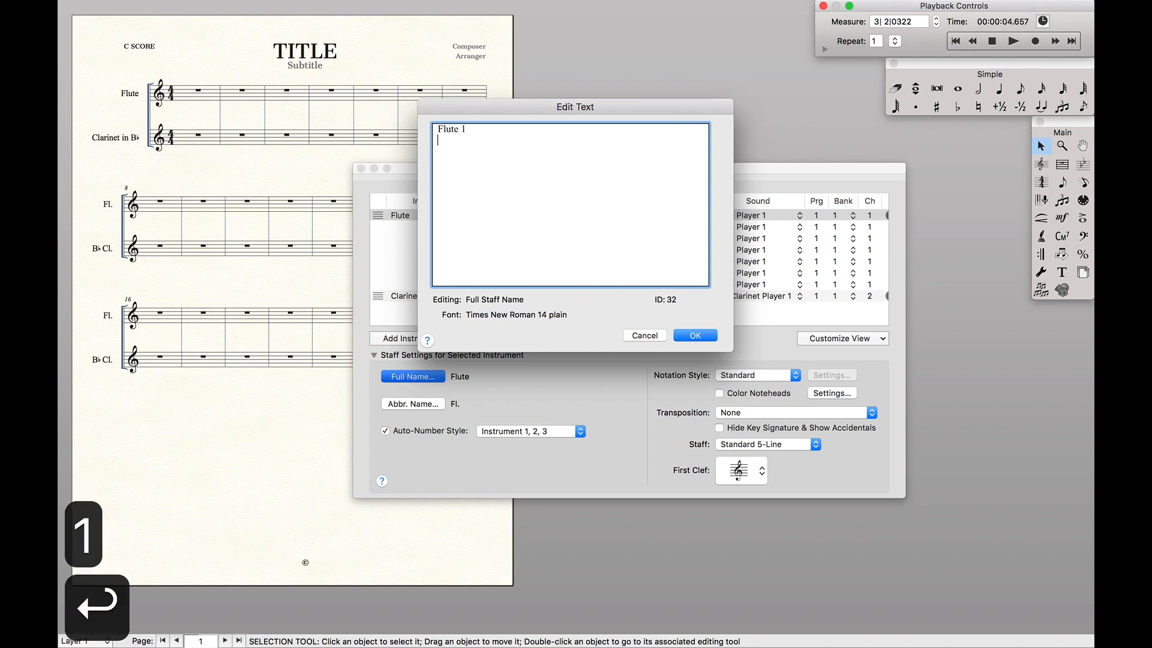
pyautogui.write('2')
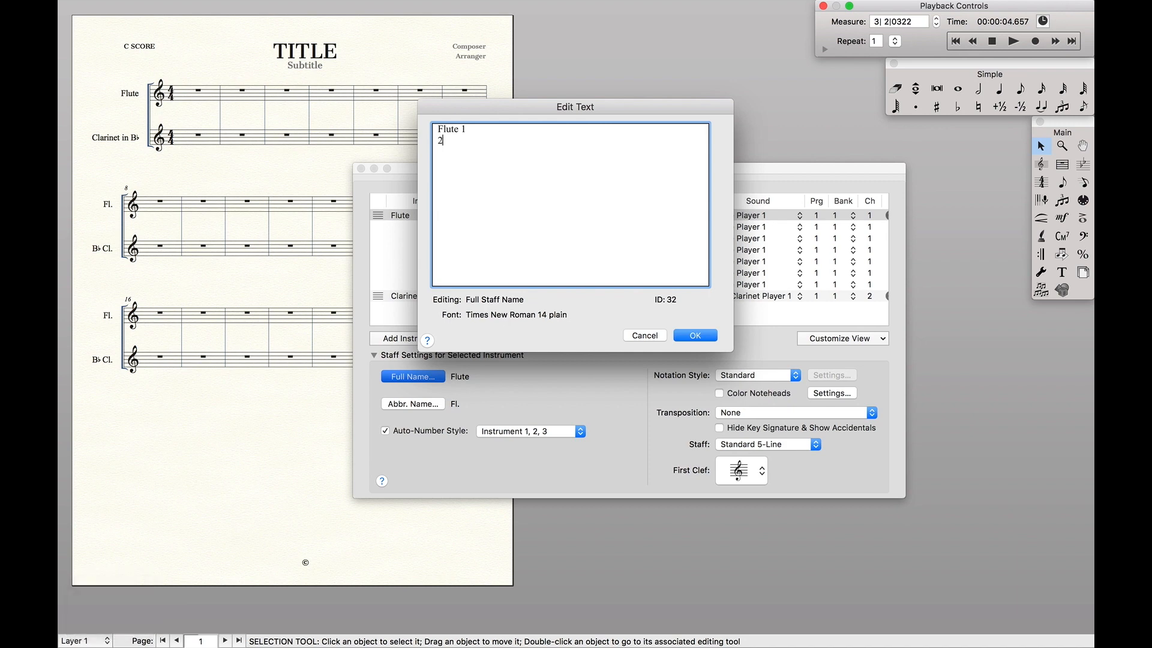
pyautogui.press('Cmd+Right')
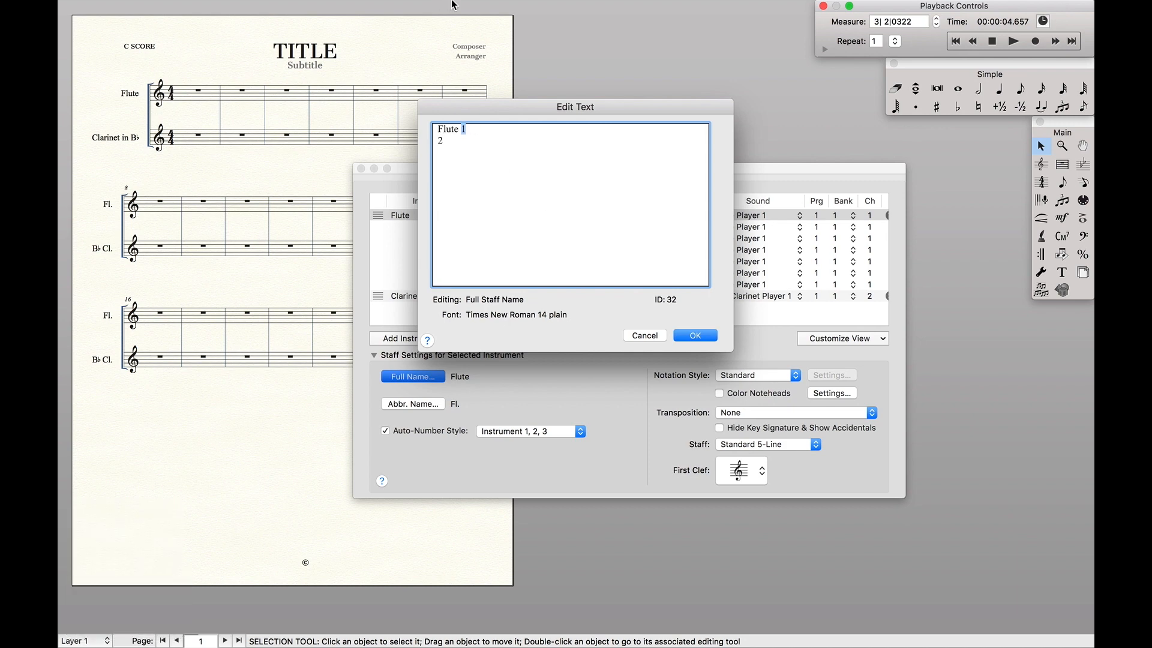
# Raise the 1 with a Baseline Shift of 0.075 to sit above the 2
pyautogui.click(509, 7)
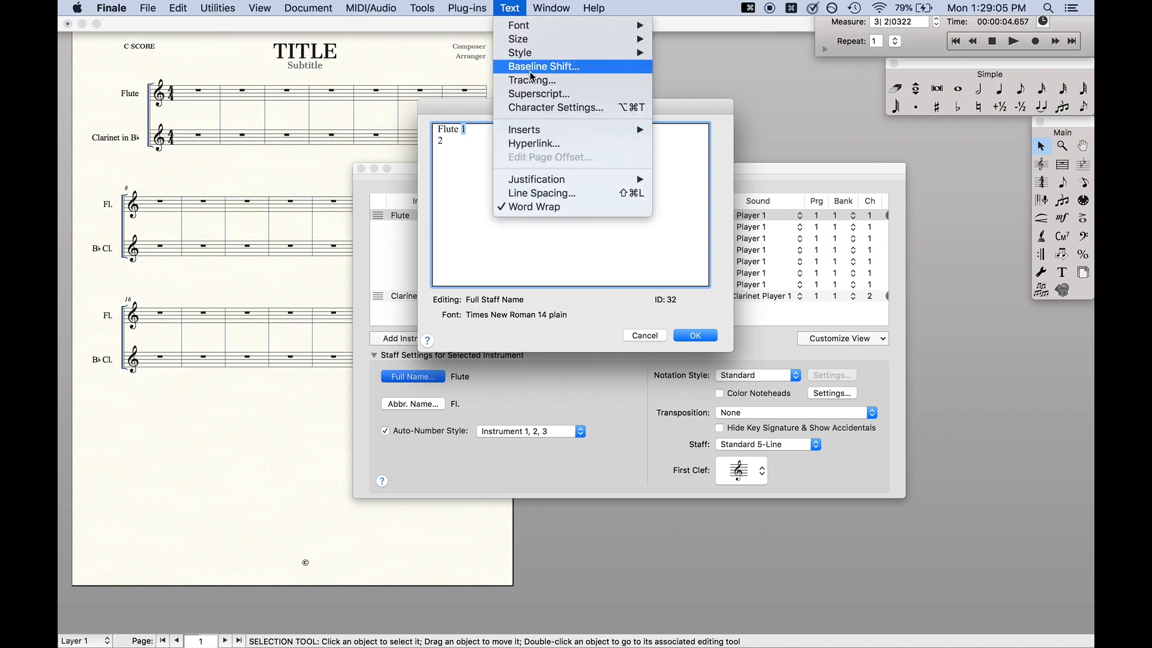
pyautogui.click(544, 66)
pyautogui.write('0')
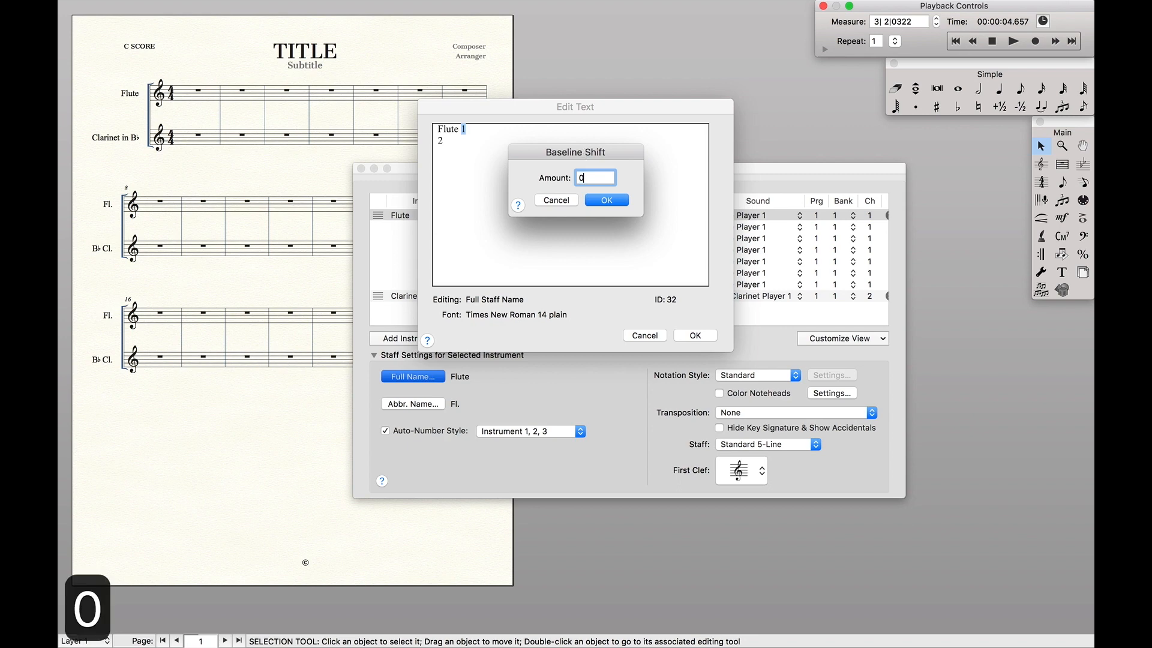
pyautogui.write('.0')
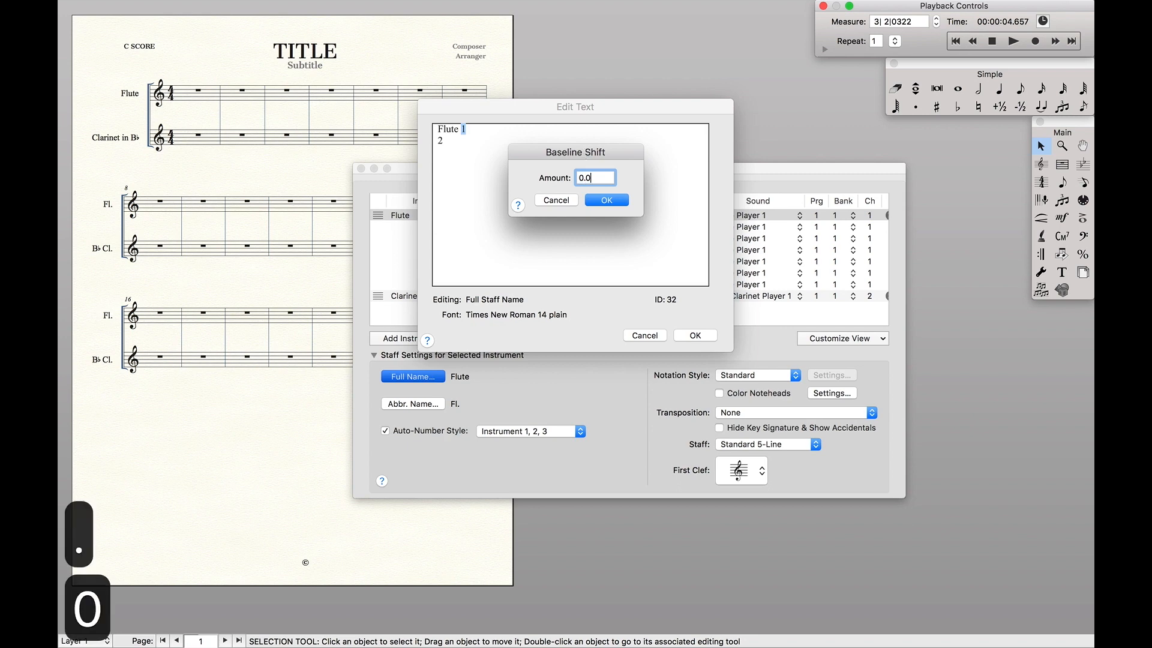
pyautogui.write('0.075')
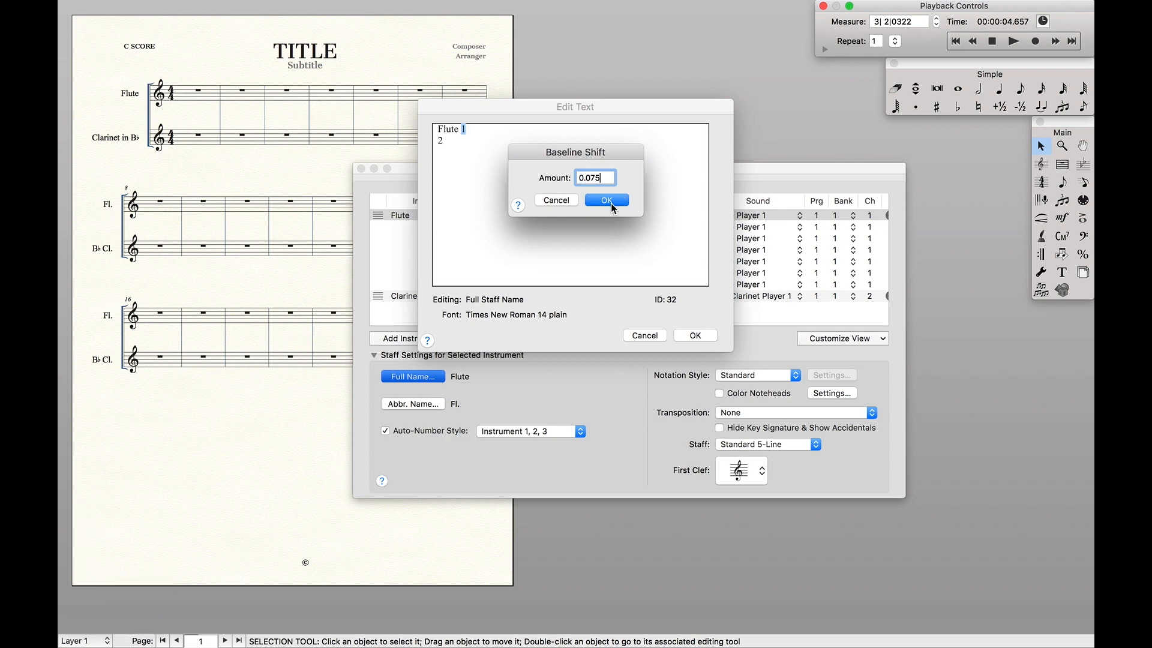
pyautogui.click(606, 199)
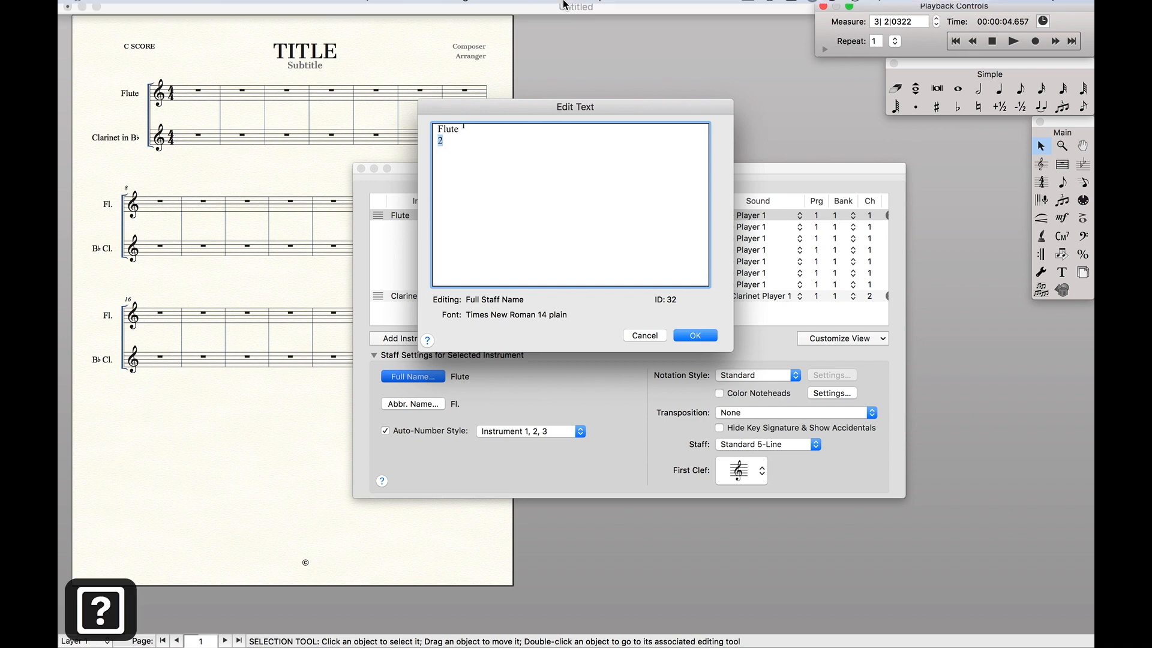
# Apply a Baseline Shift to the 2 and confirm the stacked Flute 1 2 full name
pyautogui.click(509, 7)
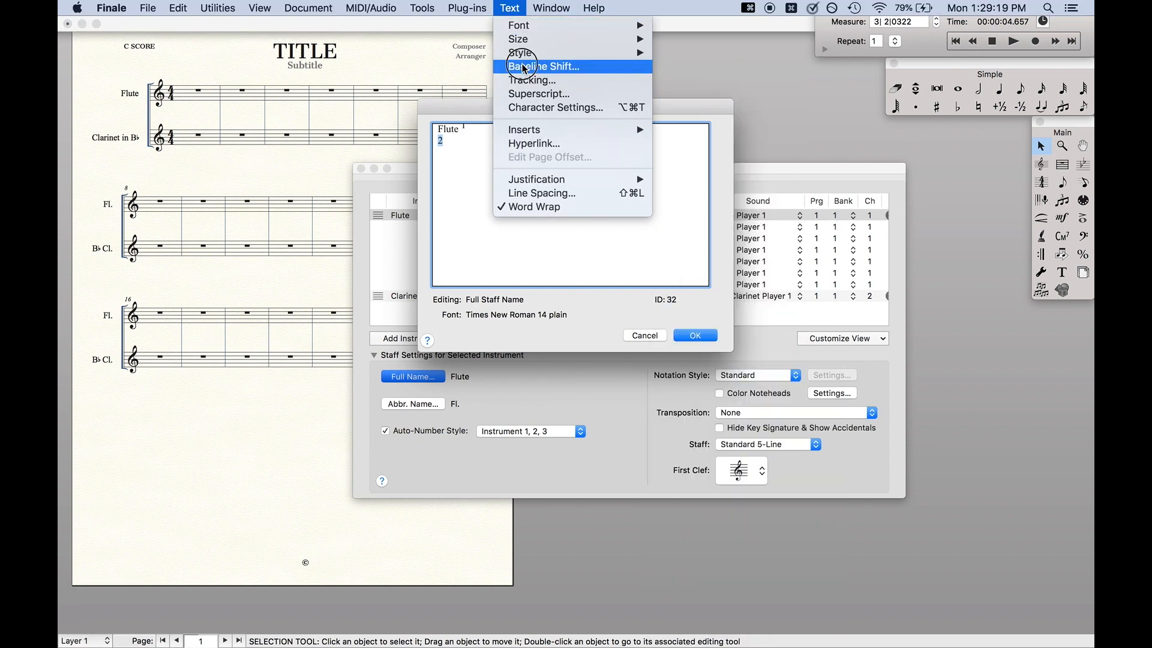
pyautogui.click(543, 67)
pyautogui.write('0.')
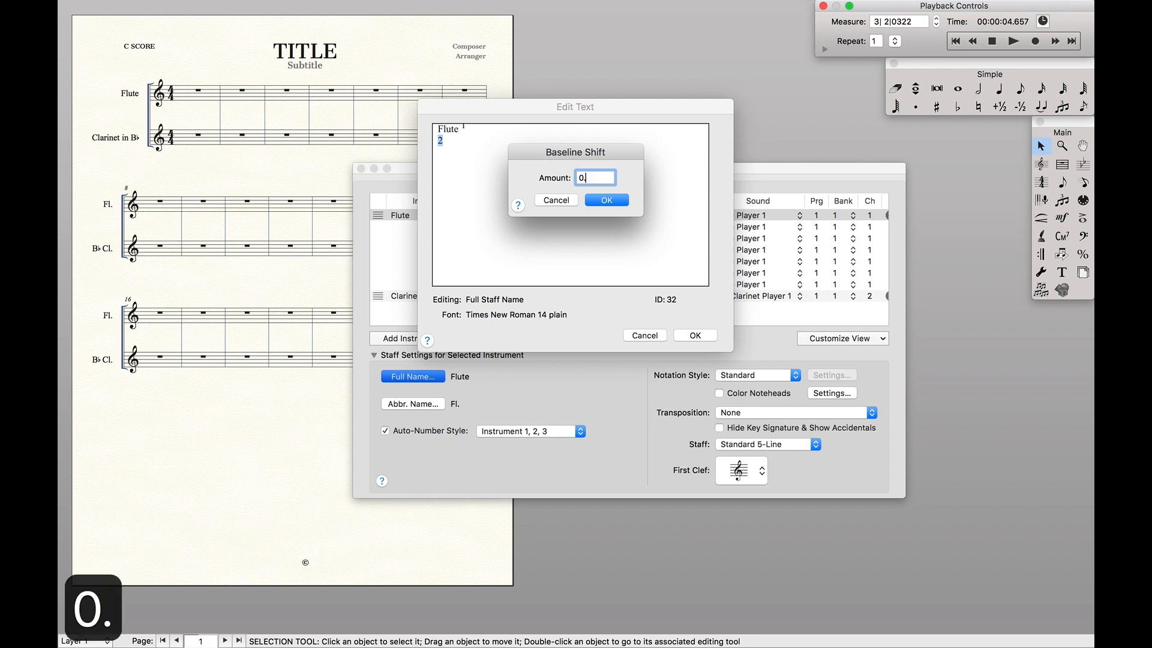
pyautogui.click(606, 200)
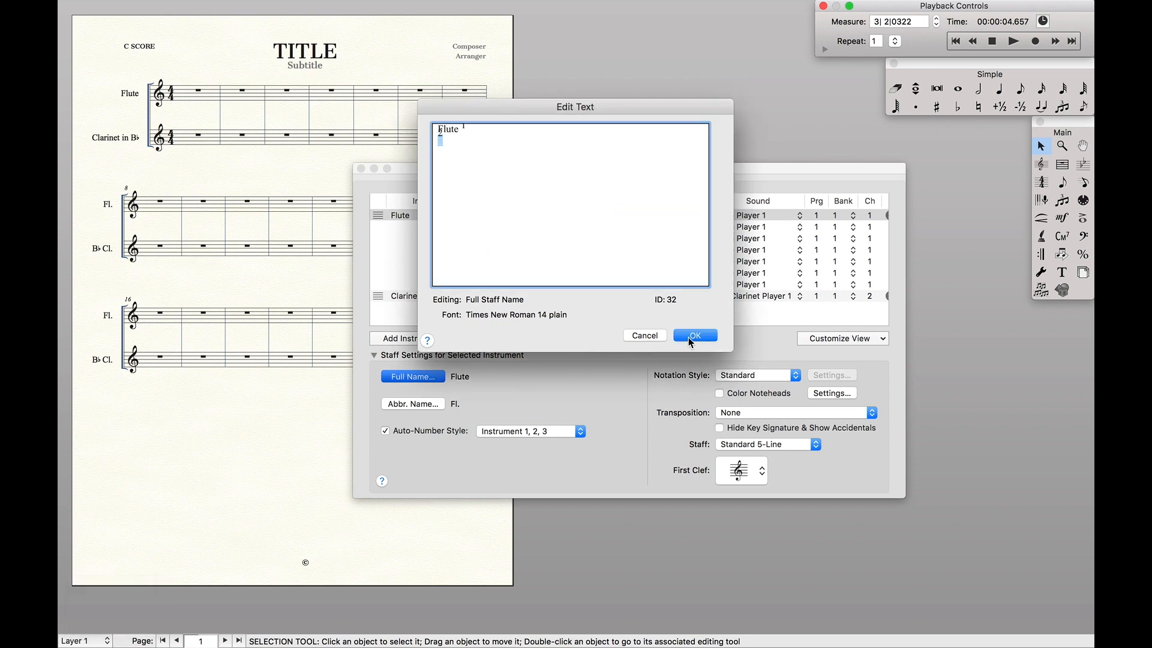
pyautogui.click(694, 336)
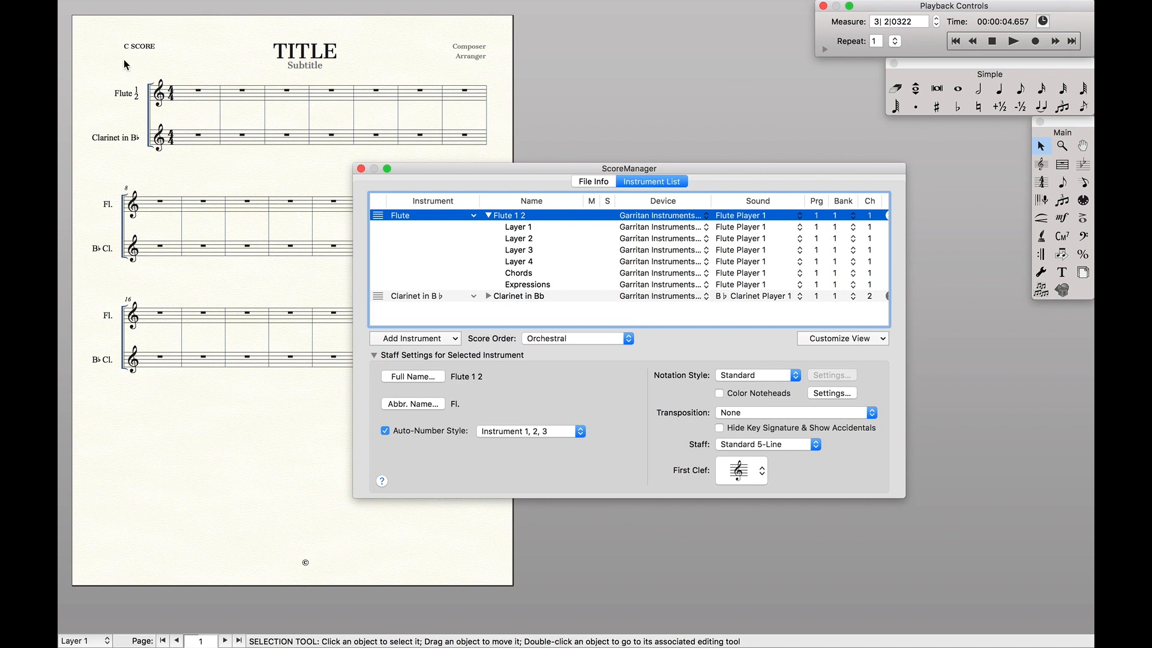
pyautogui.moveTo(117, 136)
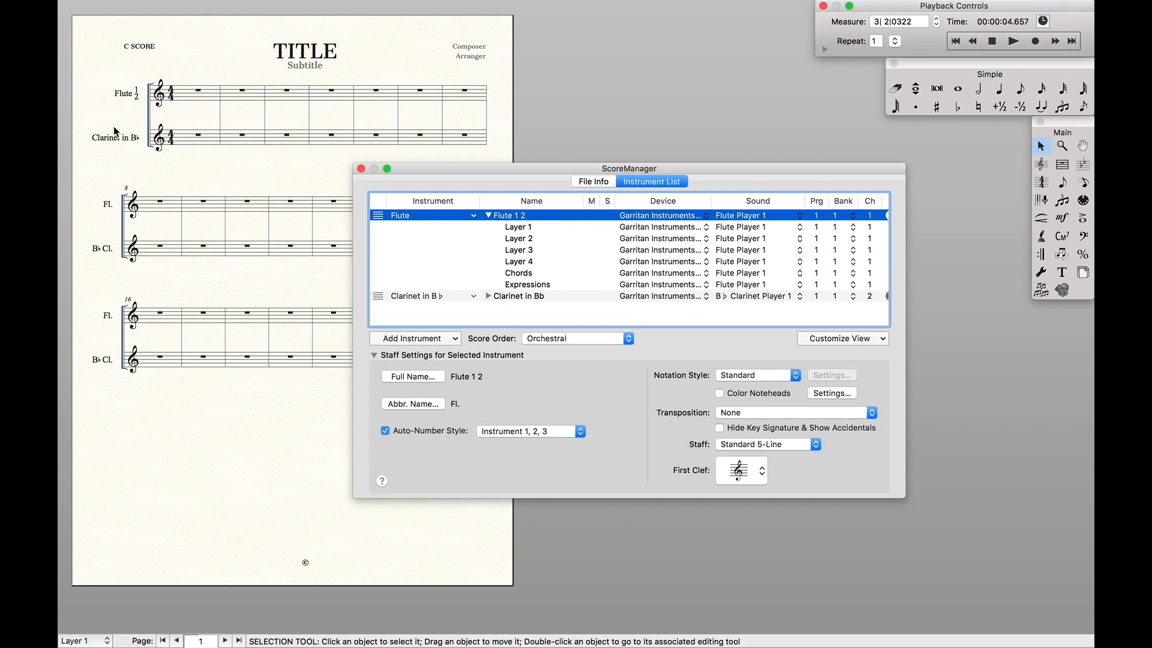
# Set the abbreviated staff name to Fl. with stacked 1 over 2 and close Score Manager
pyautogui.click(413, 376)
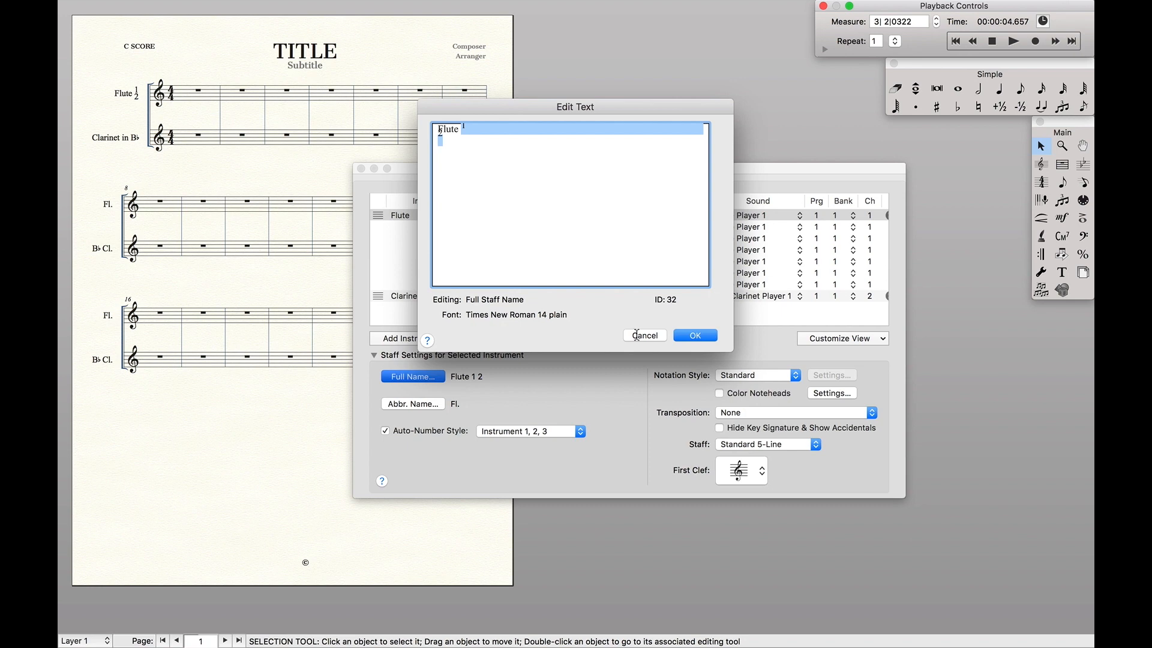
pyautogui.click(413, 403)
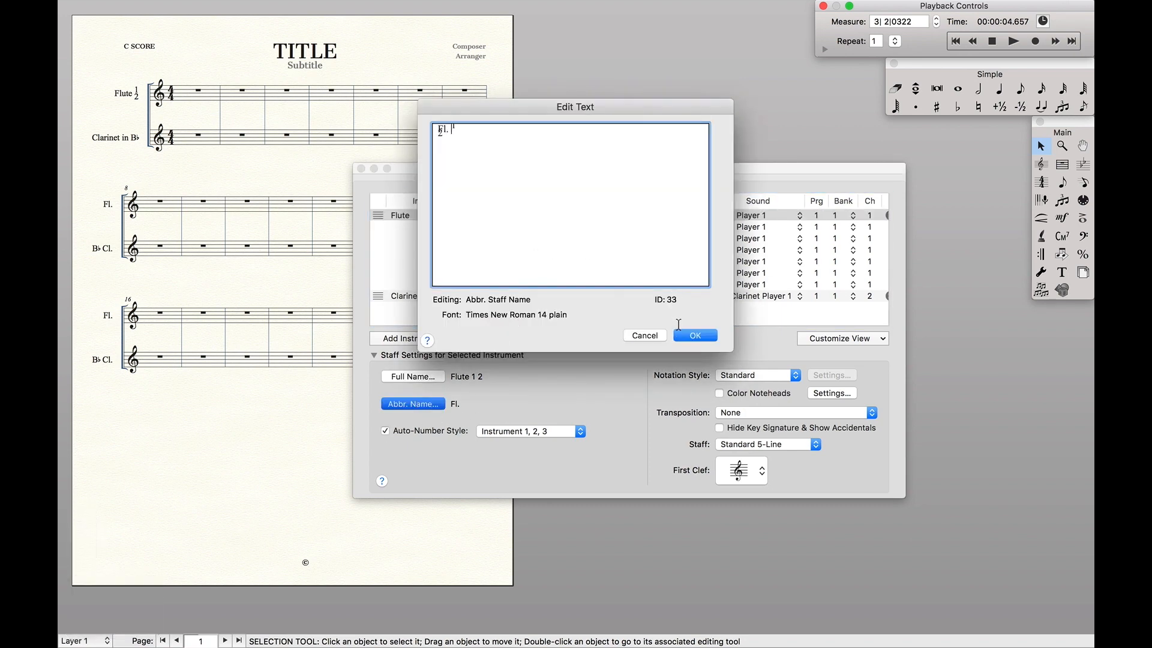
pyautogui.press('cmd+return')
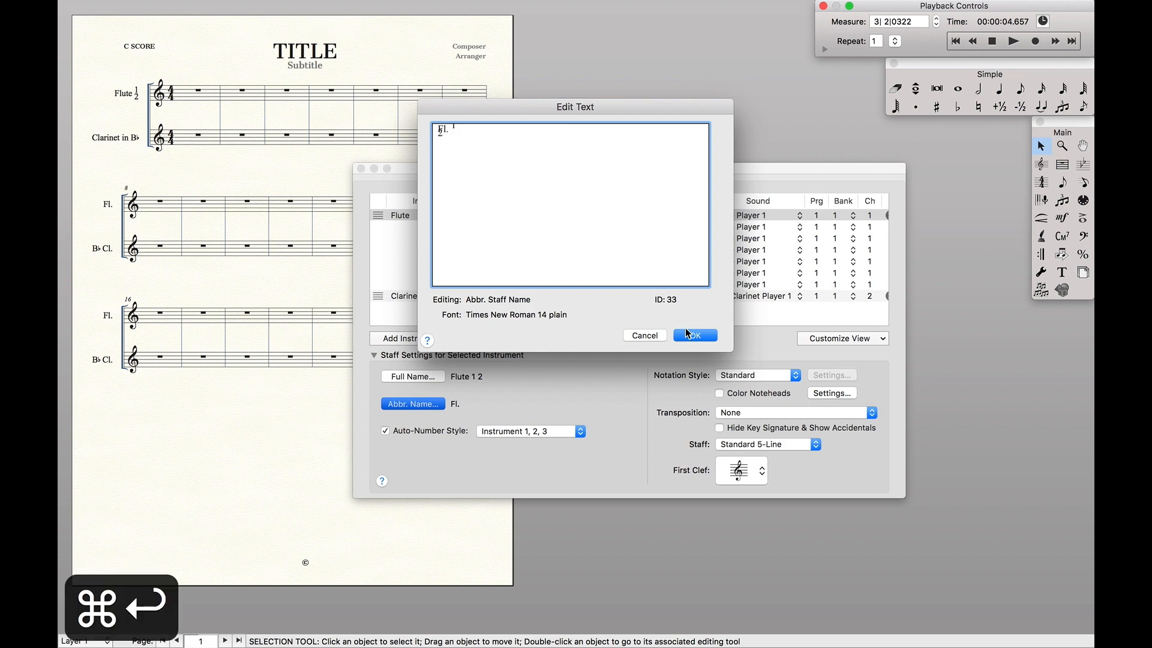
pyautogui.click(696, 335)
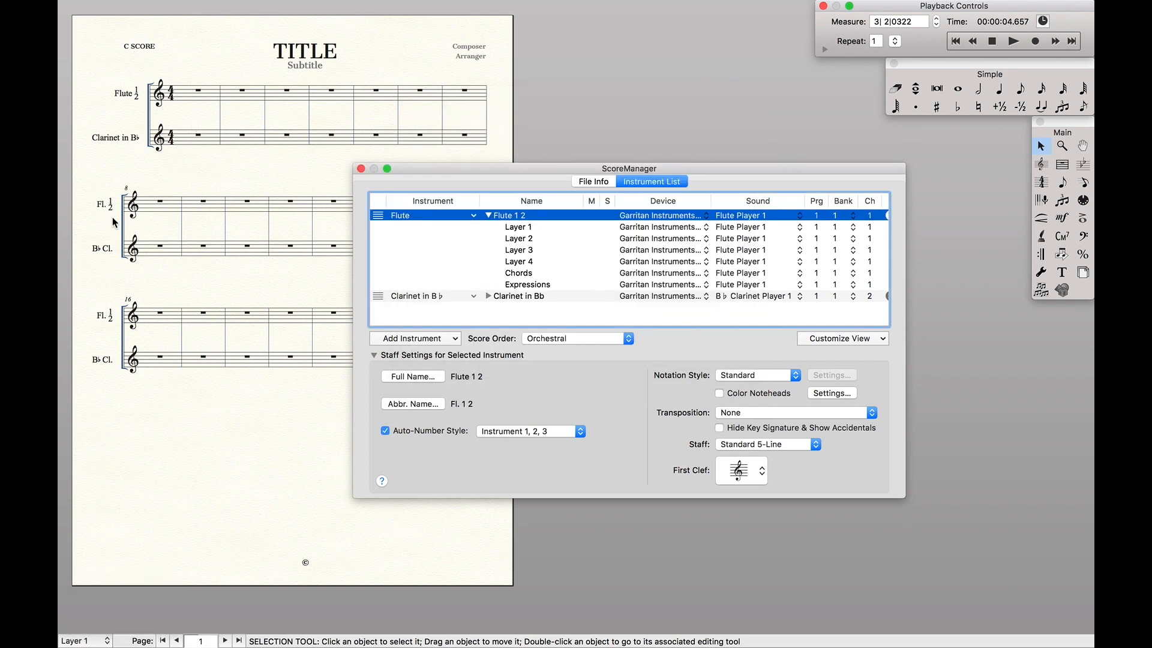
pyautogui.moveTo(98, 186)
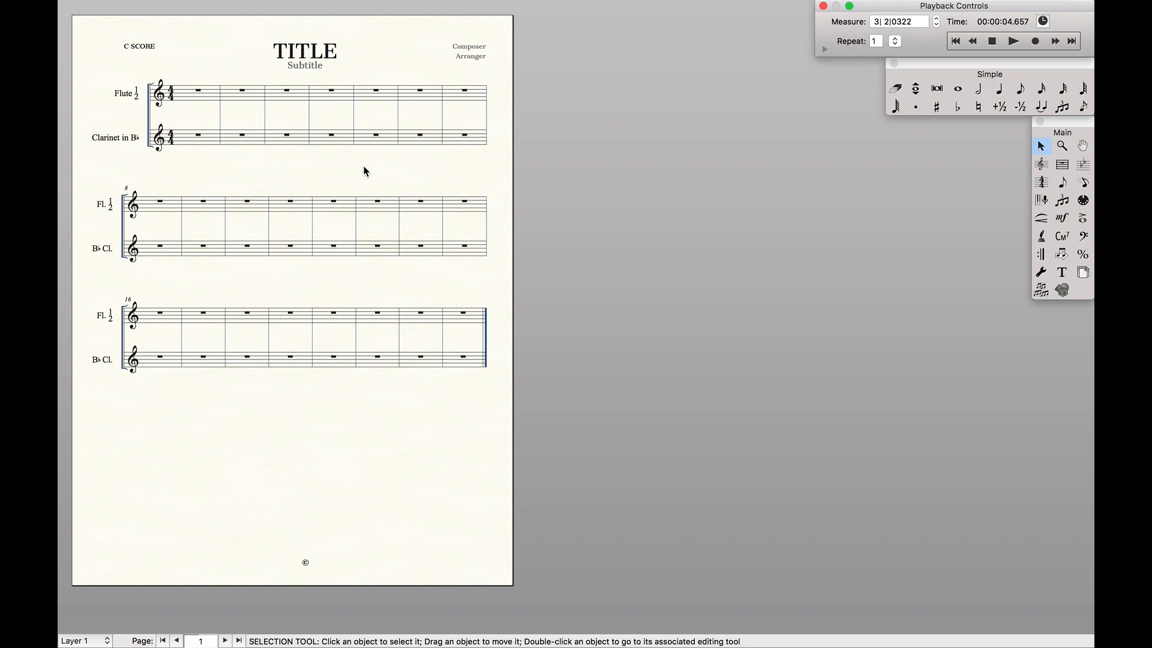
pyautogui.moveTo(363, 165)
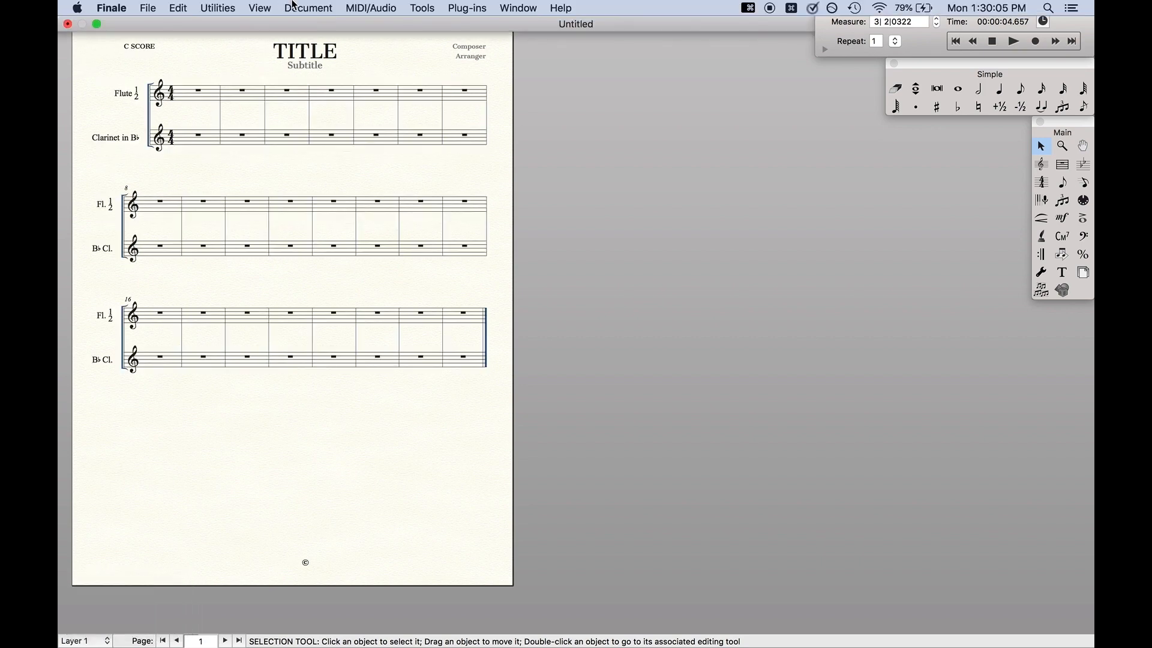
# Open Manage Parts from the Document menu
pyautogui.click(307, 7)
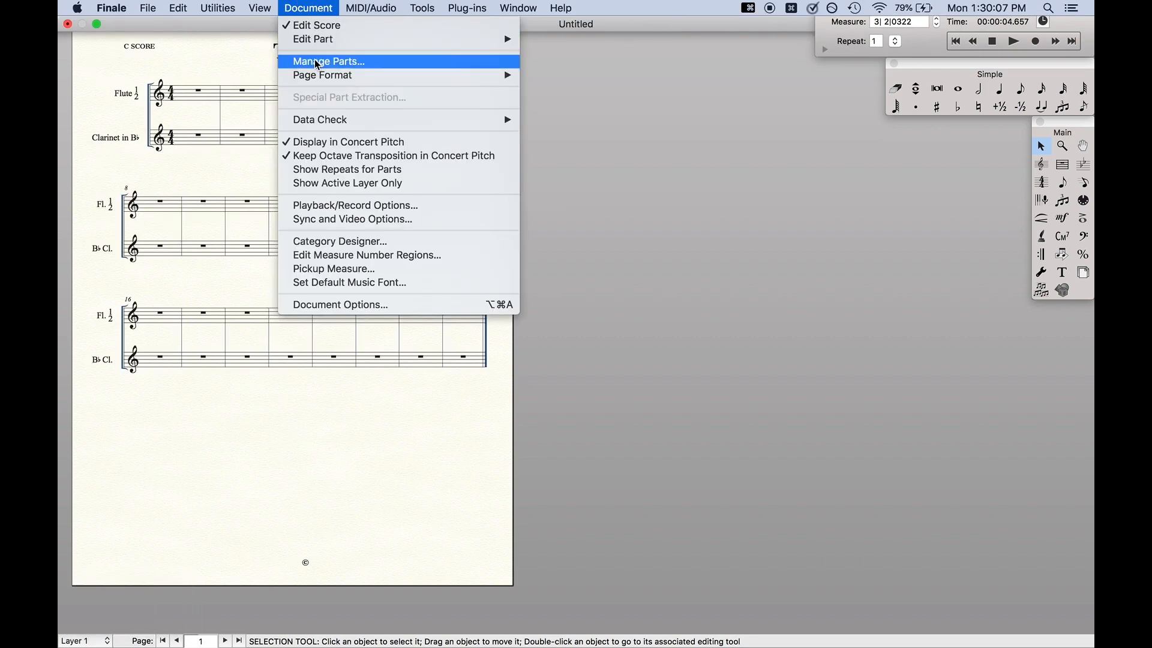
pyautogui.click(327, 62)
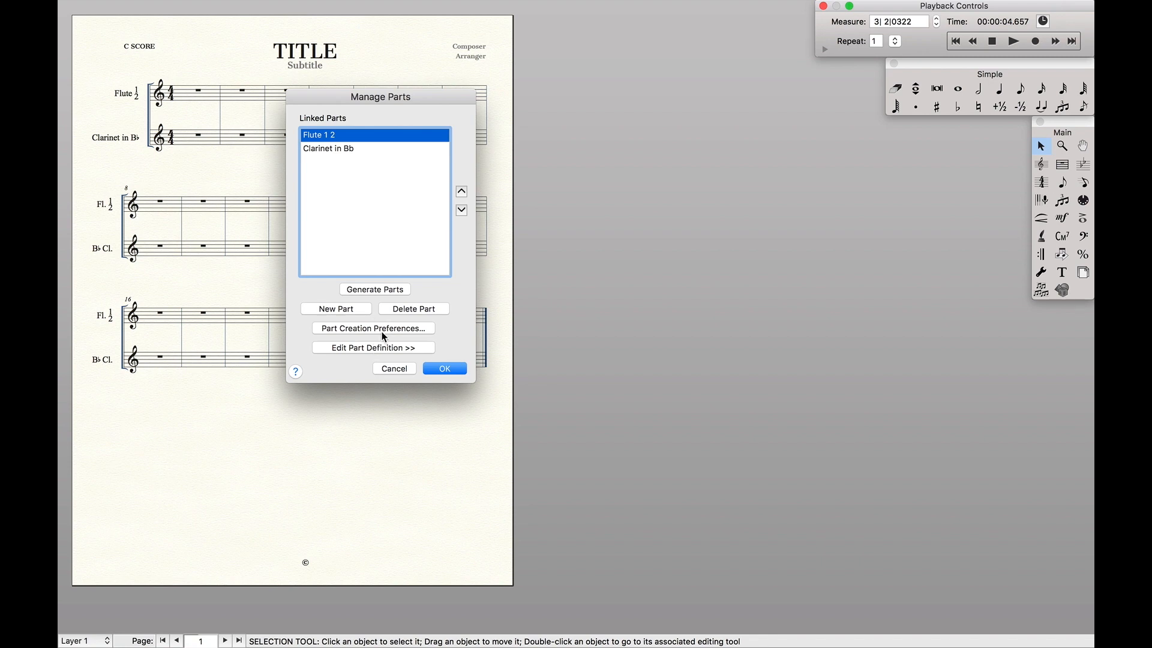
pyautogui.moveTo(407, 314)
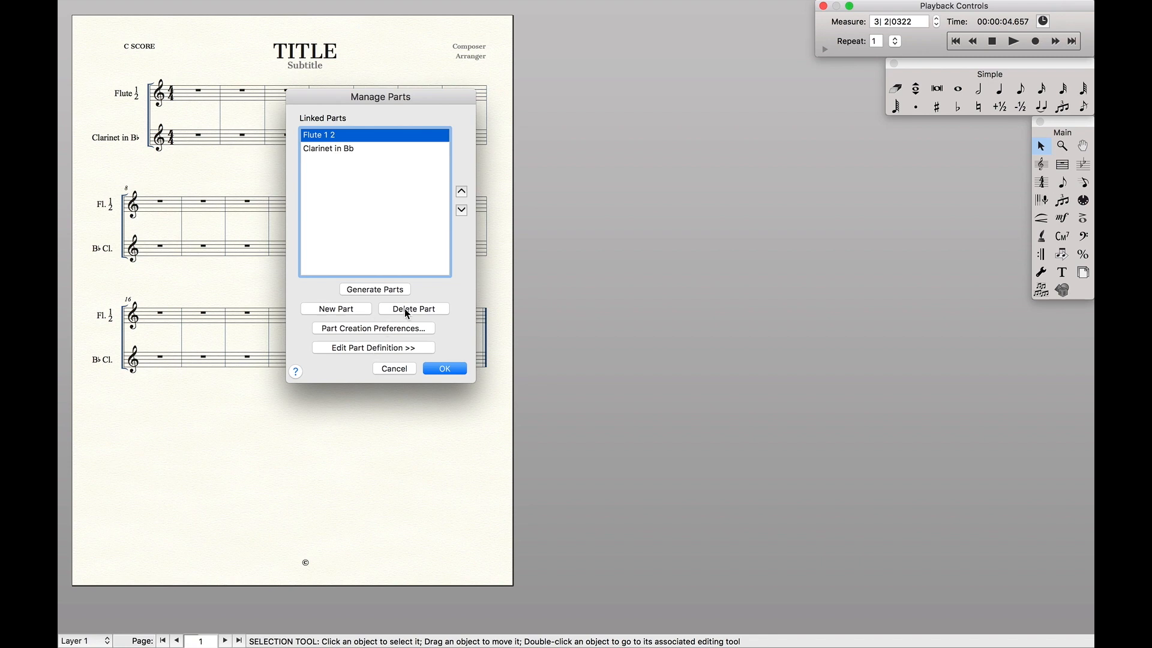
# Delete the combined Flute 1 2 part and create a new linked part named Flute 1
pyautogui.click(413, 309)
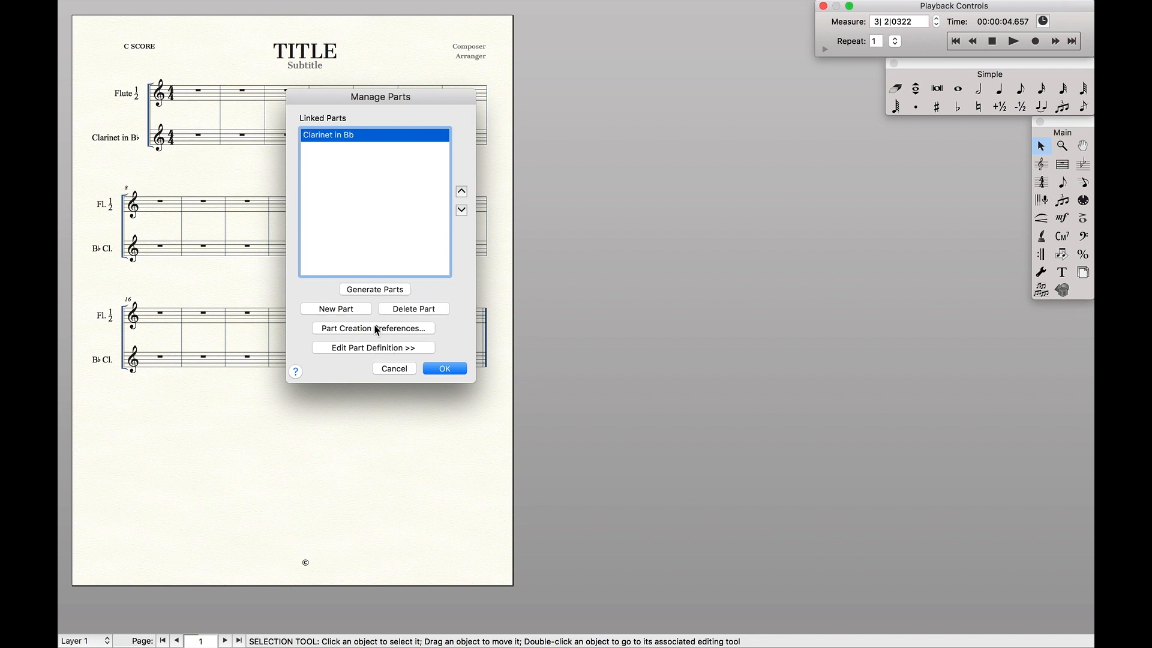
pyautogui.click(336, 308)
pyautogui.write('F')
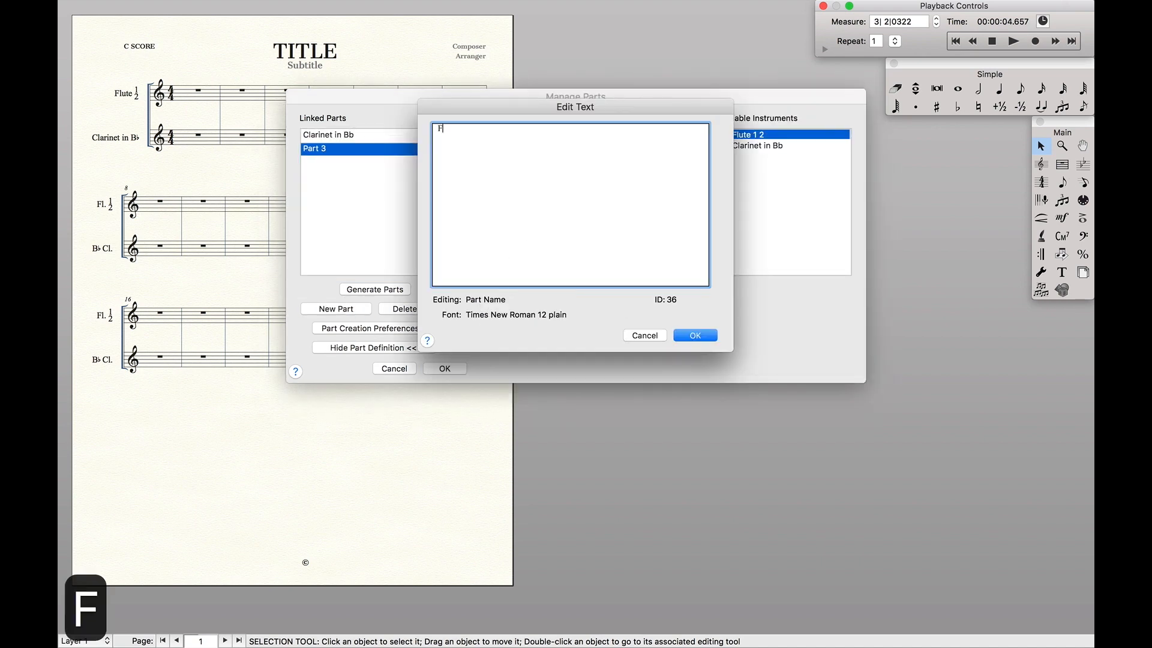
pyautogui.write('lute 1')
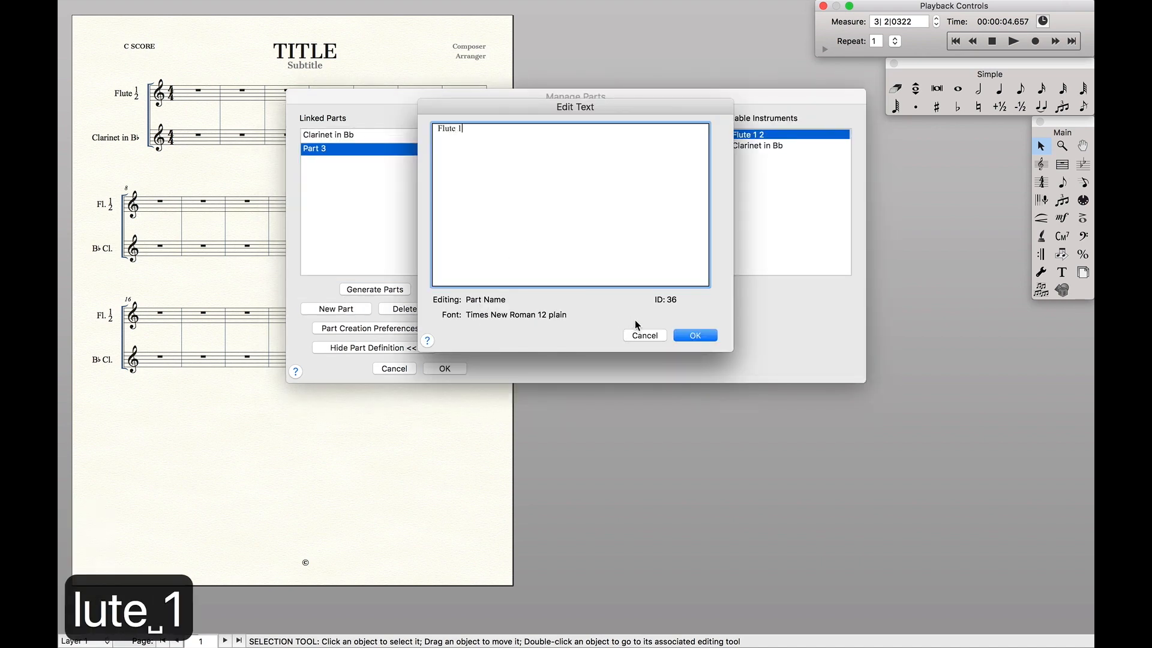
pyautogui.click(695, 336)
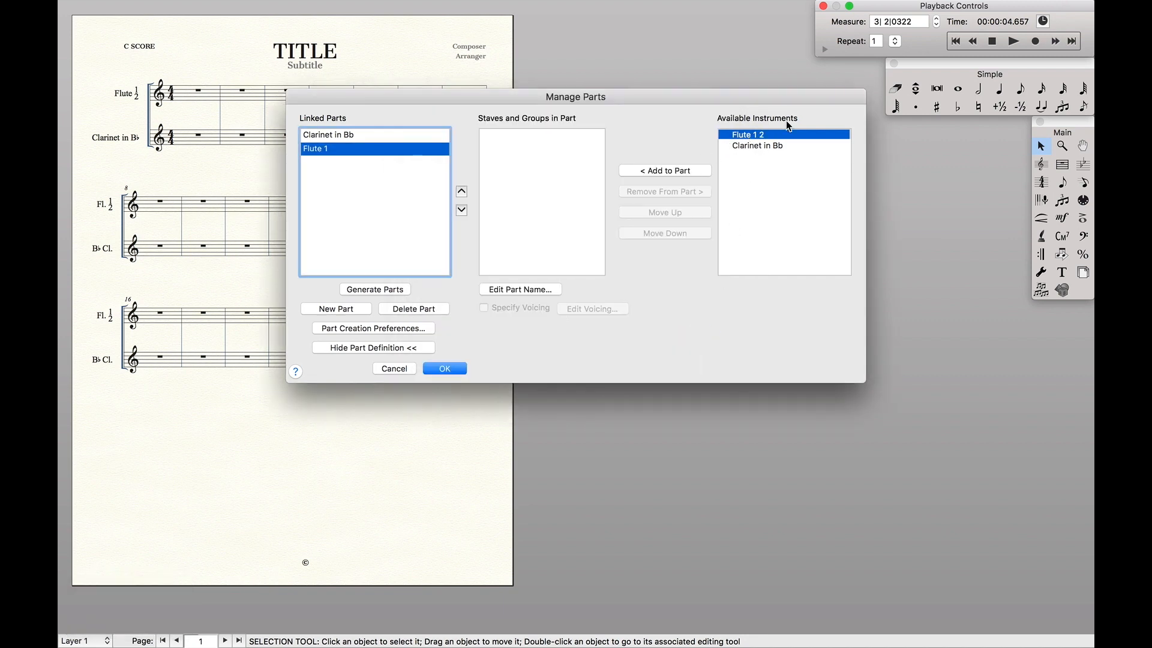
pyautogui.moveTo(688, 147)
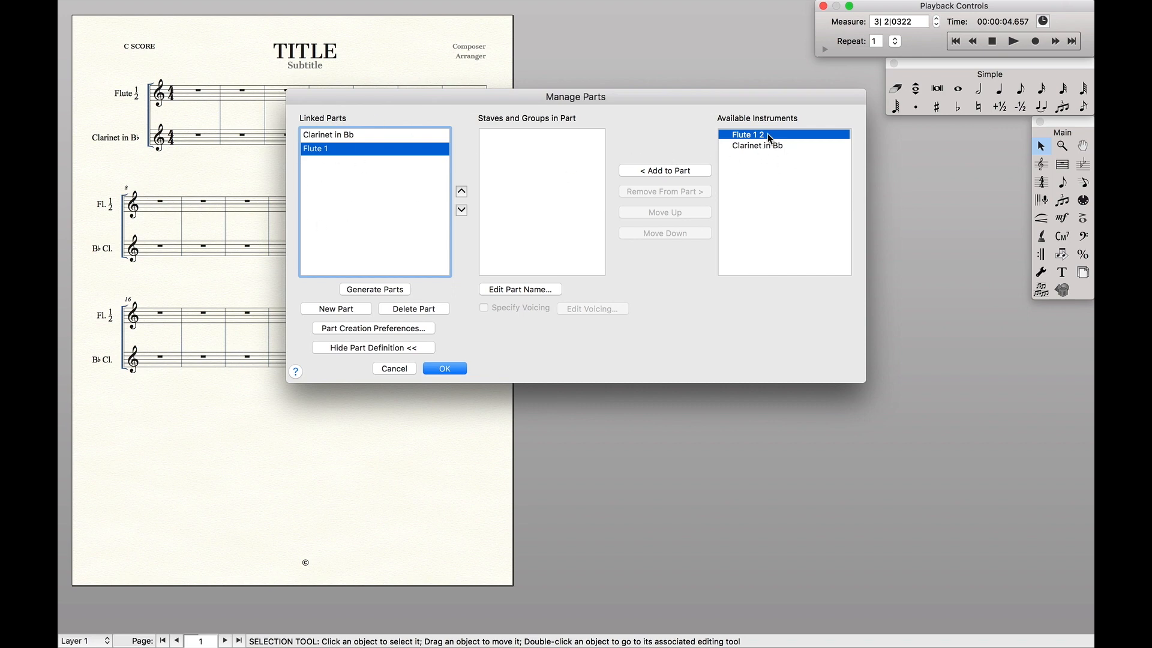
# Add the Flute 1 2 staff to the Flute 1 part
pyautogui.click(665, 171)
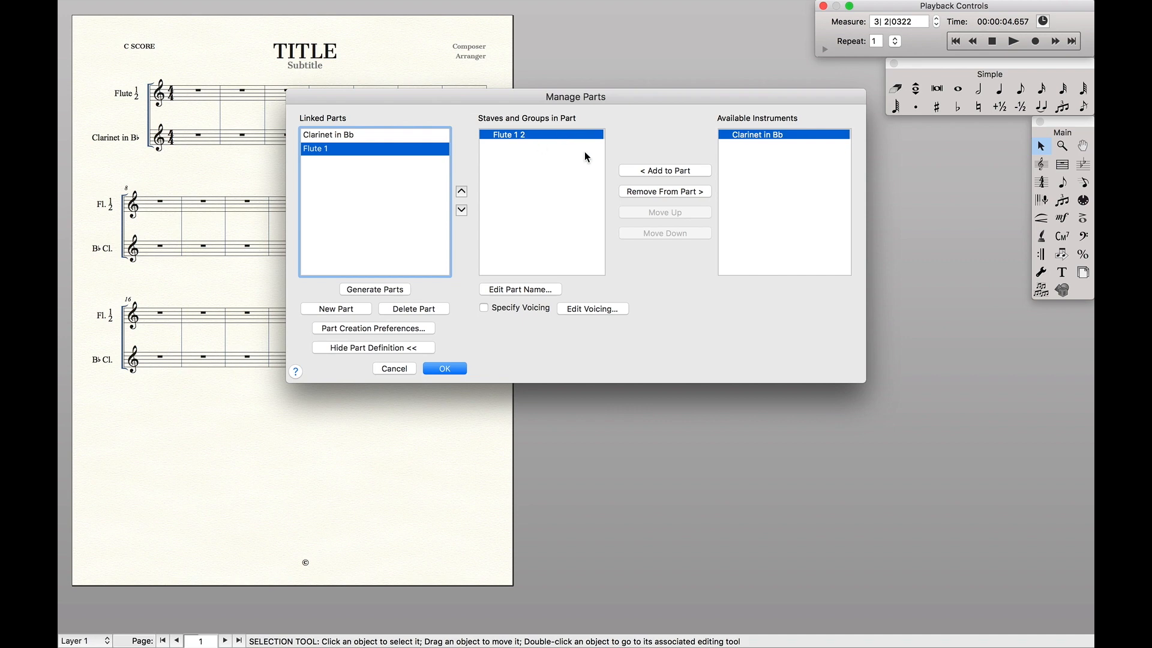
pyautogui.moveTo(547, 300)
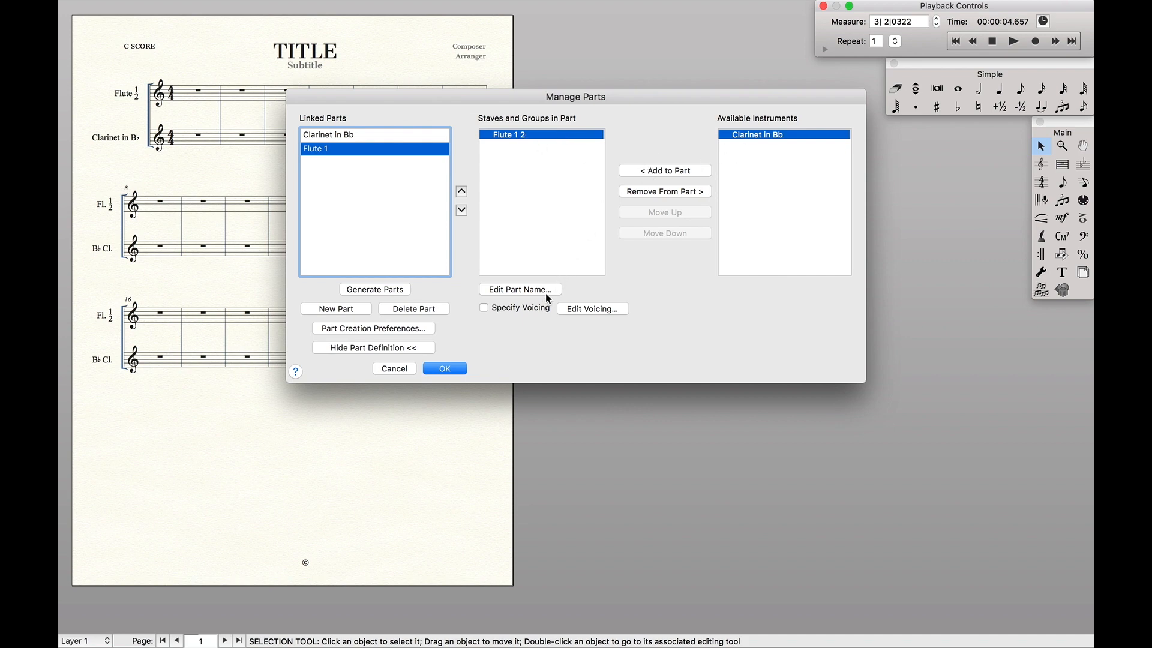
pyautogui.moveTo(578, 319)
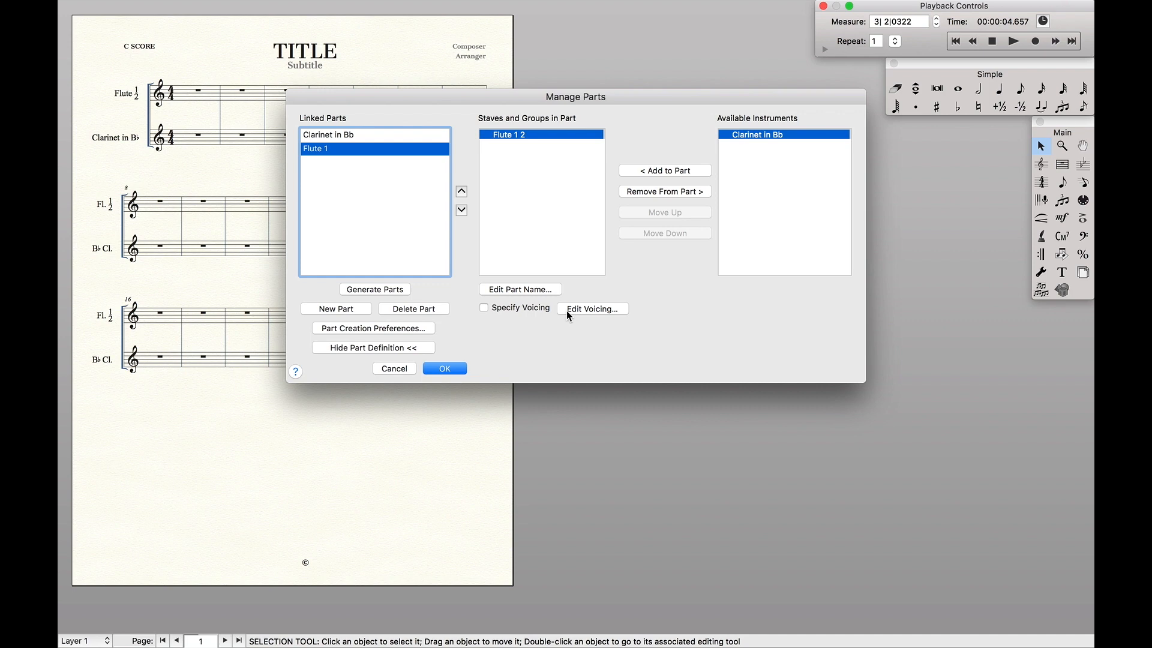
# Voice Flute 1 to selected notes: top note, displaying layer 1 in multi-layer measures
pyautogui.click(593, 309)
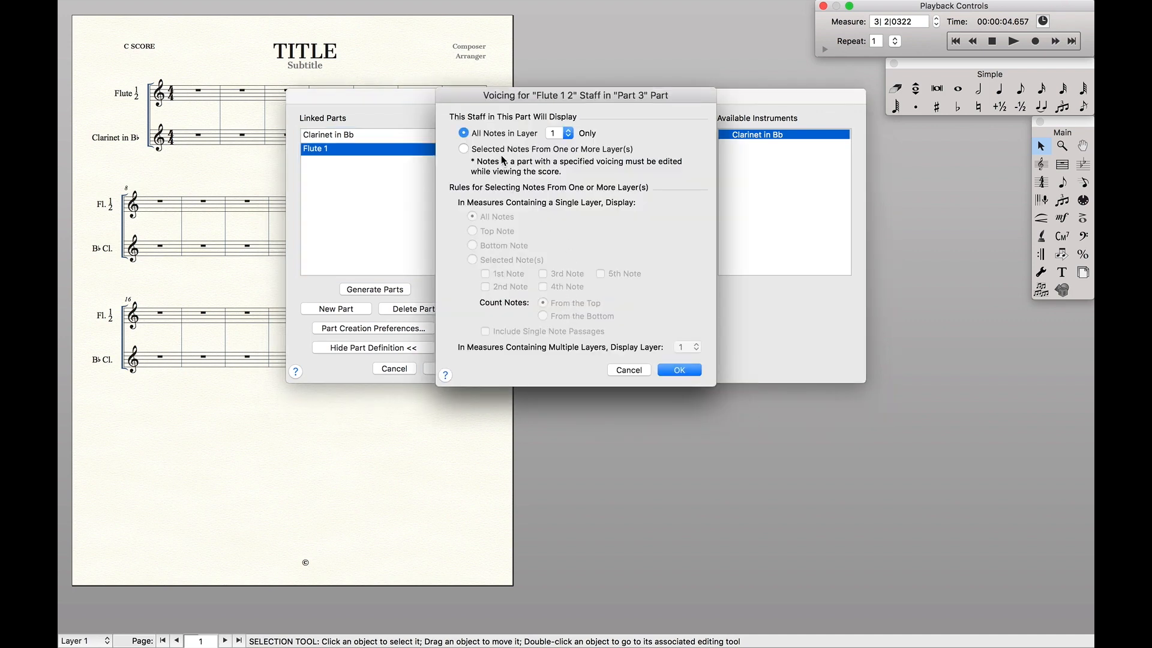
pyautogui.click(463, 148)
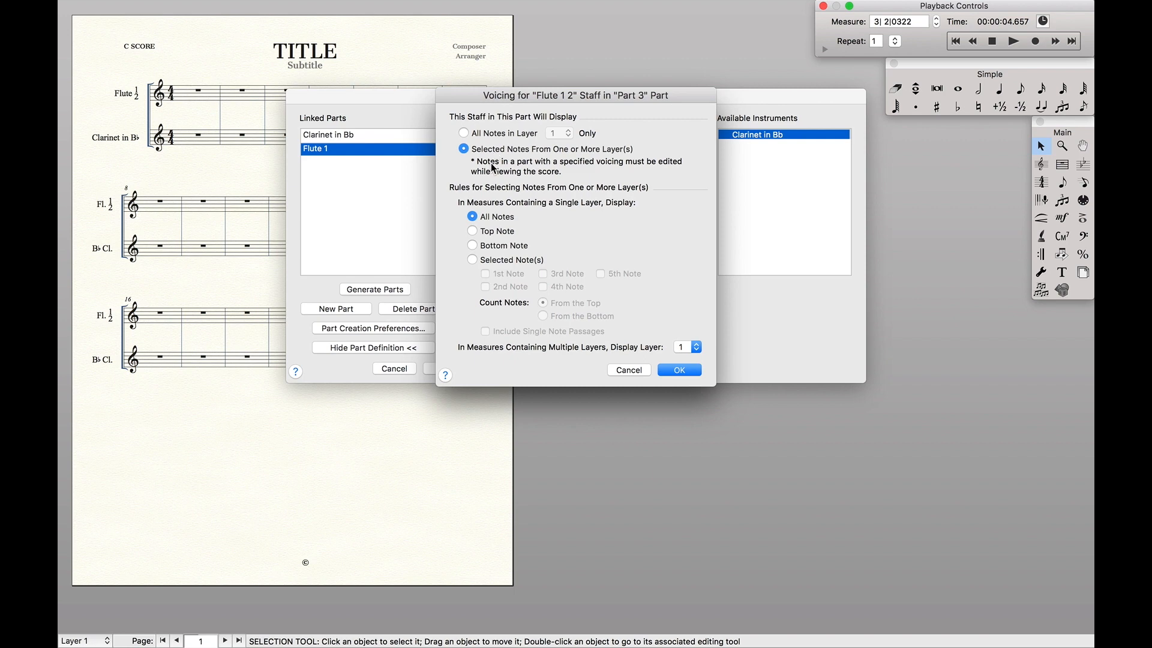
pyautogui.moveTo(494, 223)
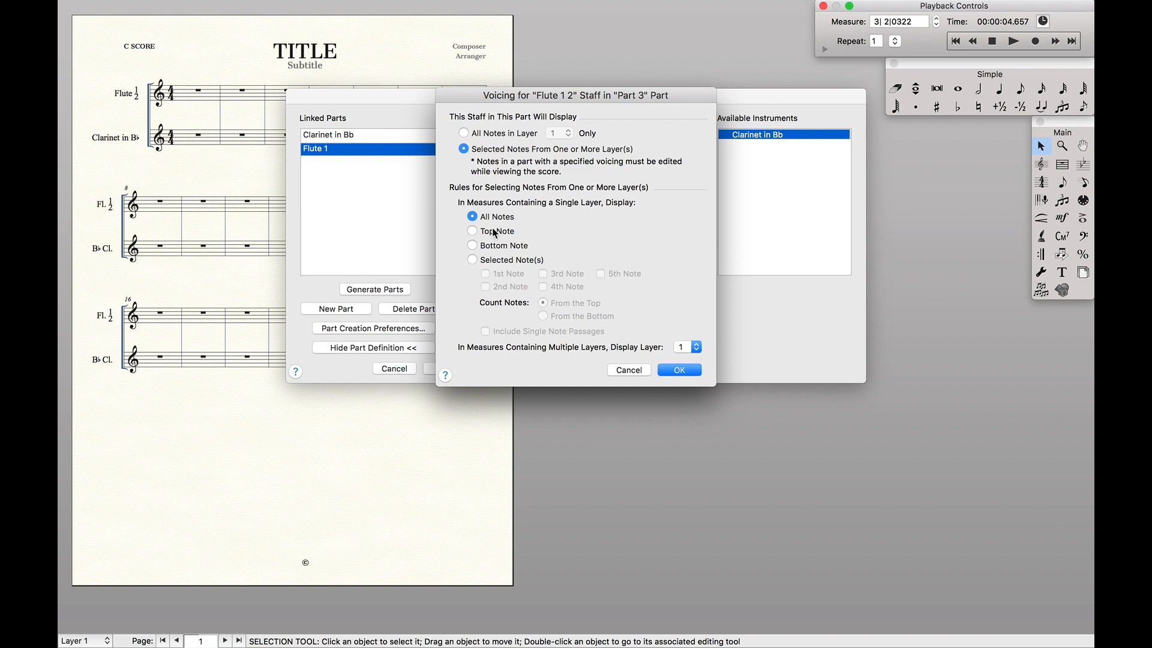
pyautogui.click(472, 231)
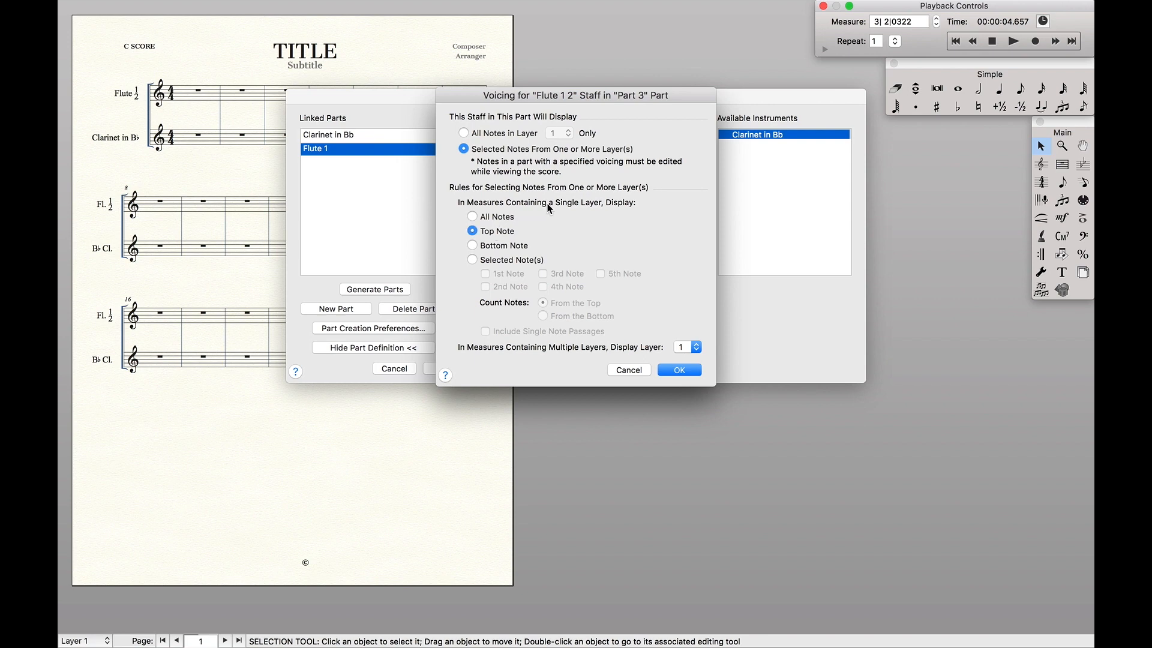
pyautogui.moveTo(650, 353)
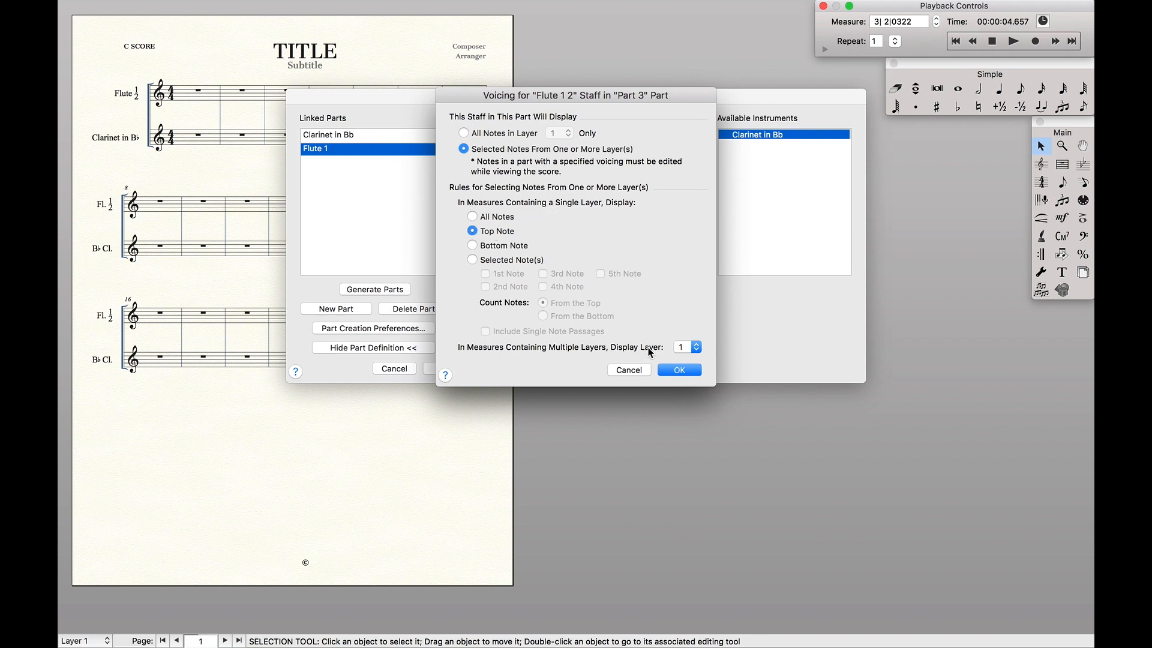
pyautogui.click(685, 347)
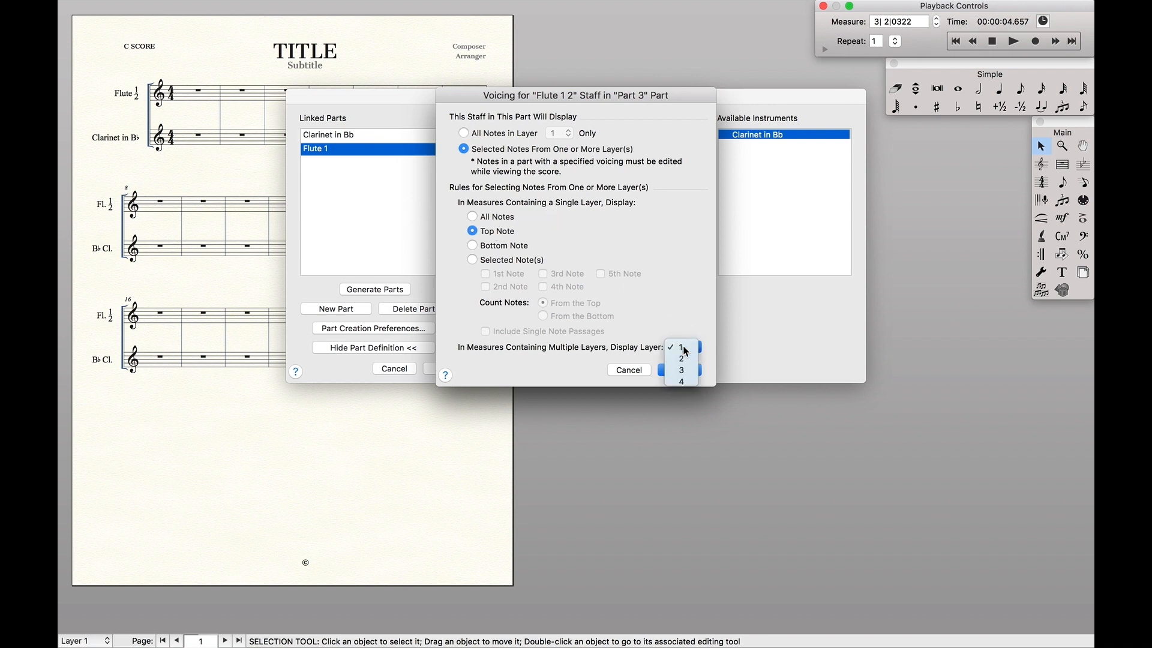
pyautogui.click(680, 348)
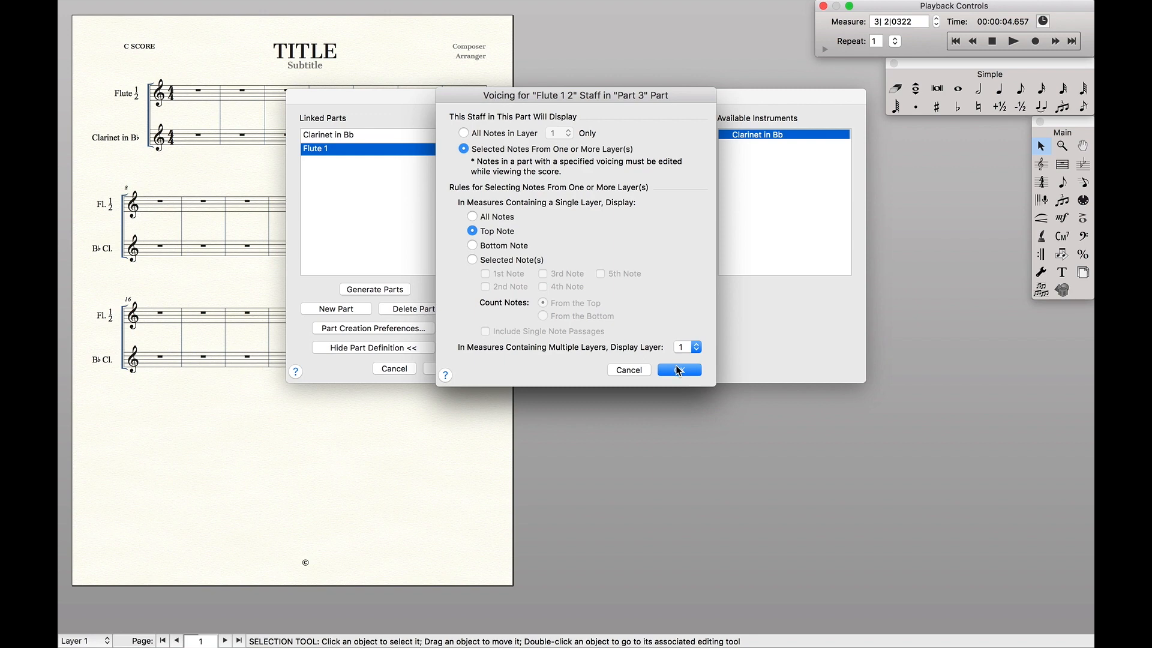
pyautogui.click(679, 369)
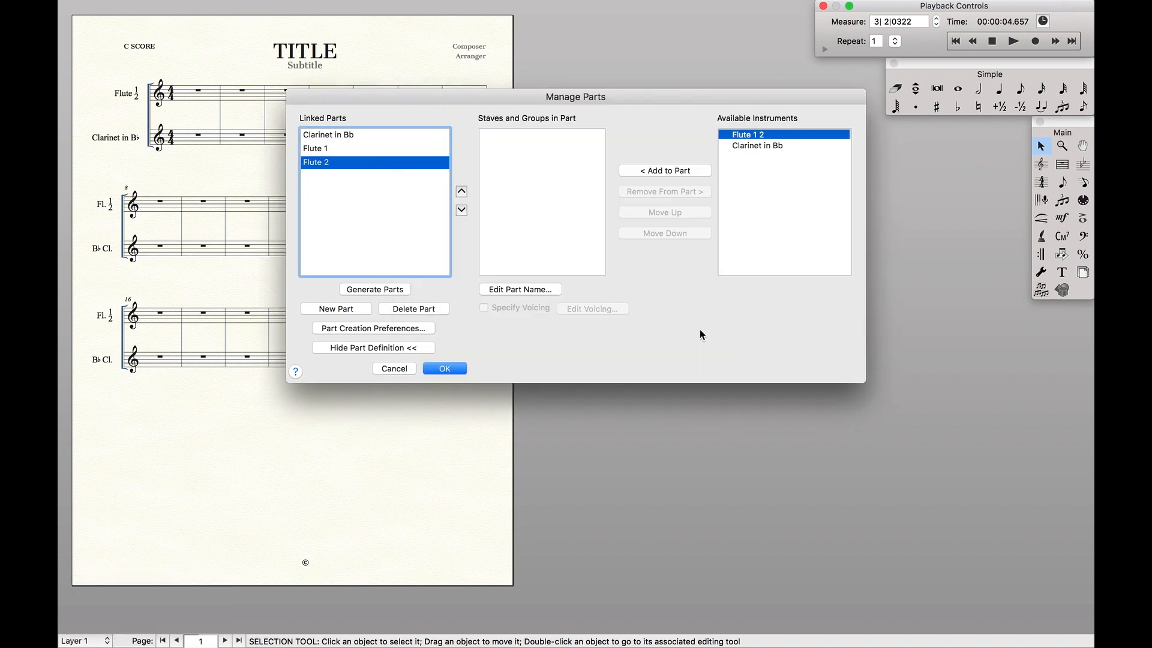
pyautogui.moveTo(665, 184)
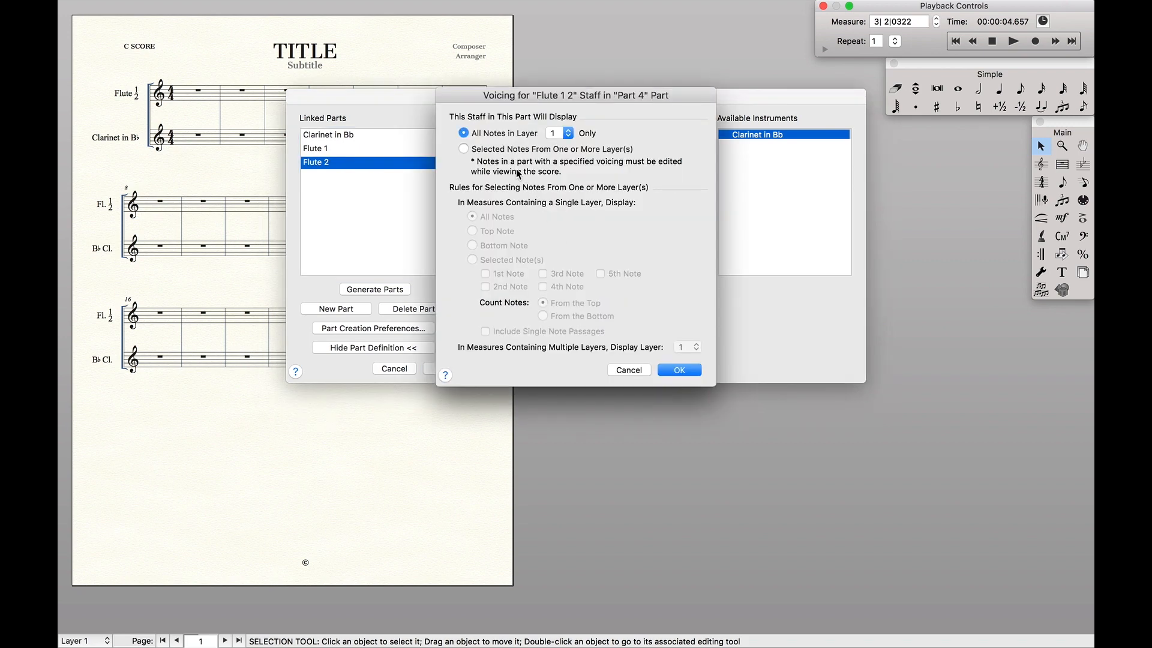
# Set the voicing for the new Flute 2 part and close Manage Parts
pyautogui.click(463, 149)
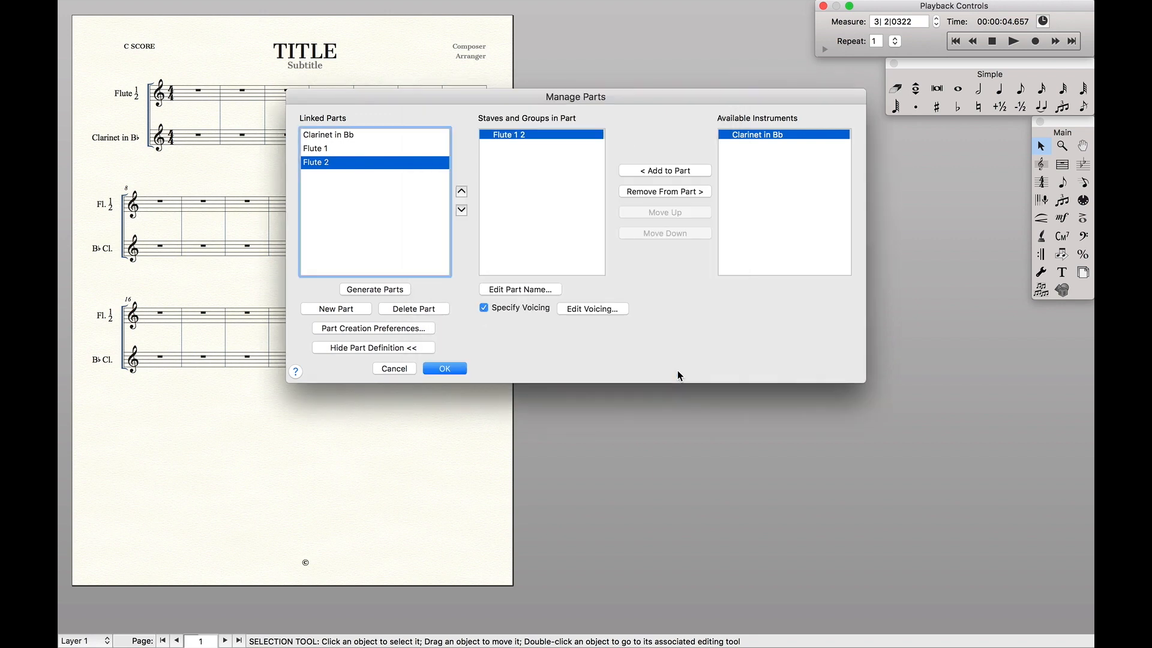
pyautogui.click(444, 368)
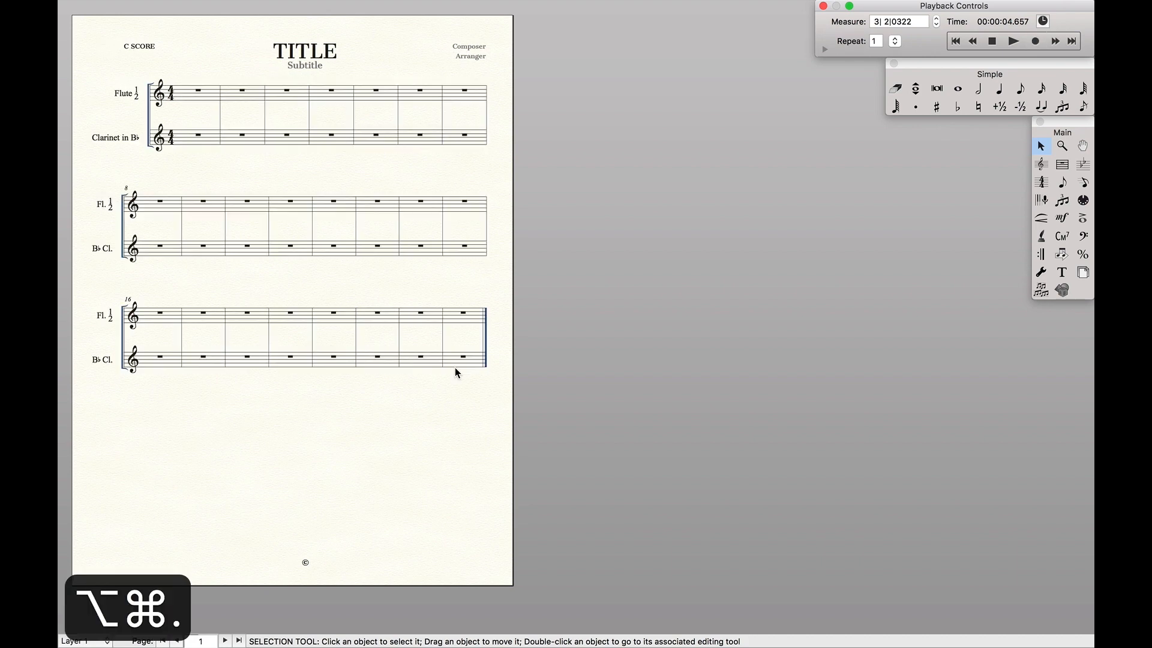
# Enter layer 1 whole notes and layer 2 quarter notes in the flute staff with Simple Entry
pyautogui.click(957, 88)
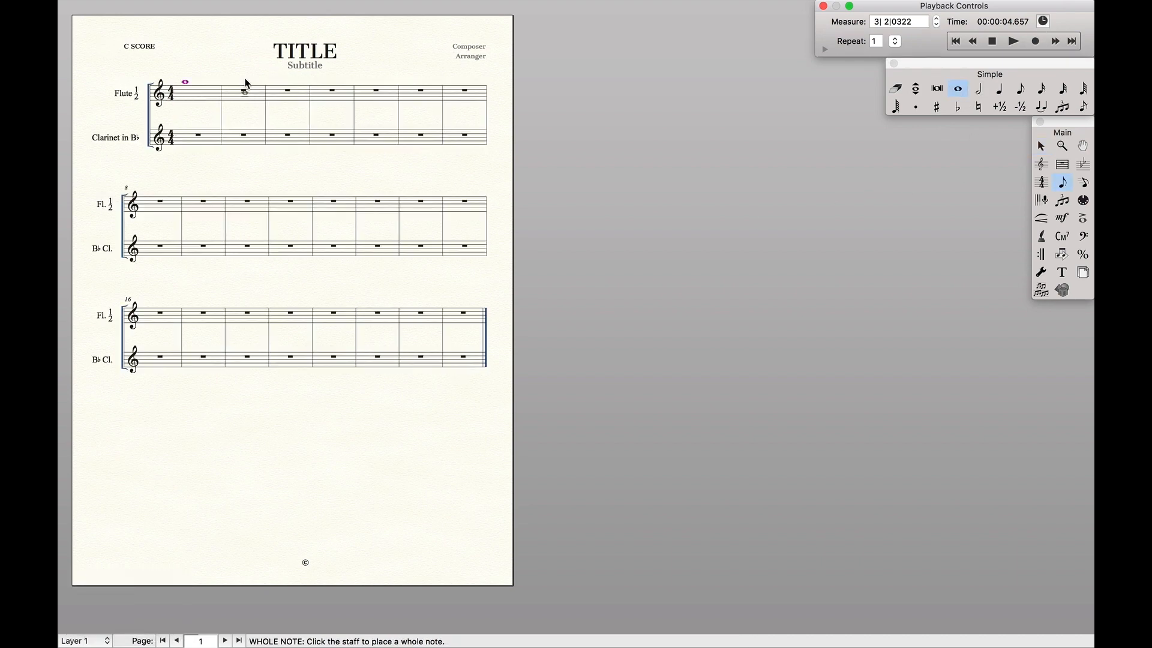
pyautogui.click(319, 84)
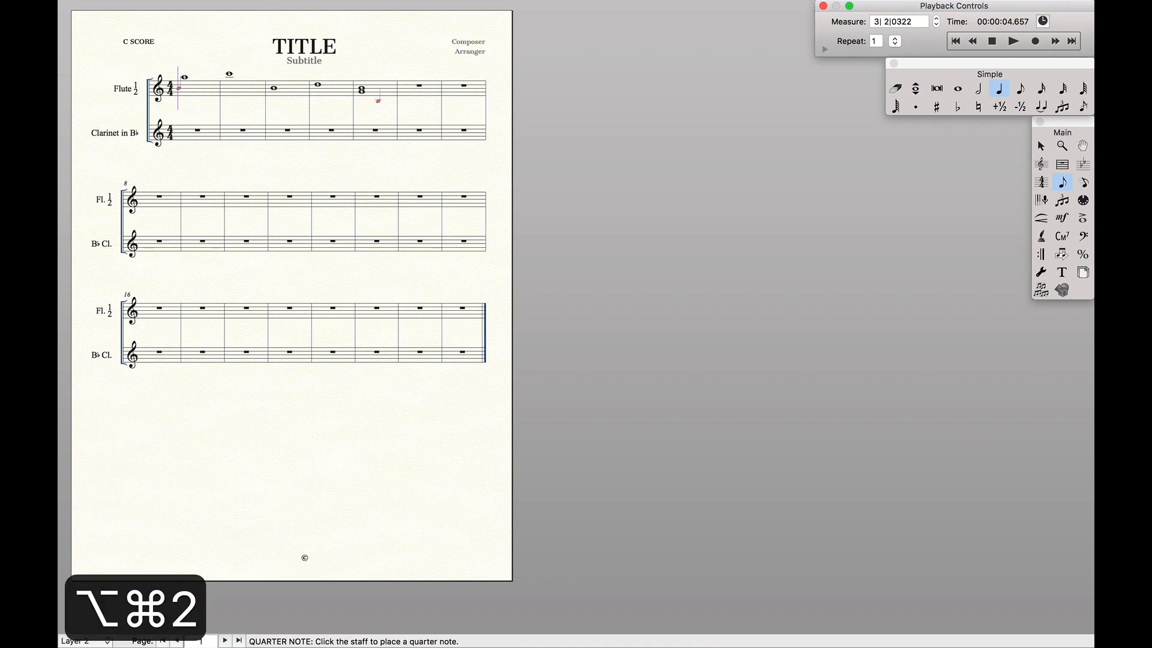
pyautogui.click(228, 90)
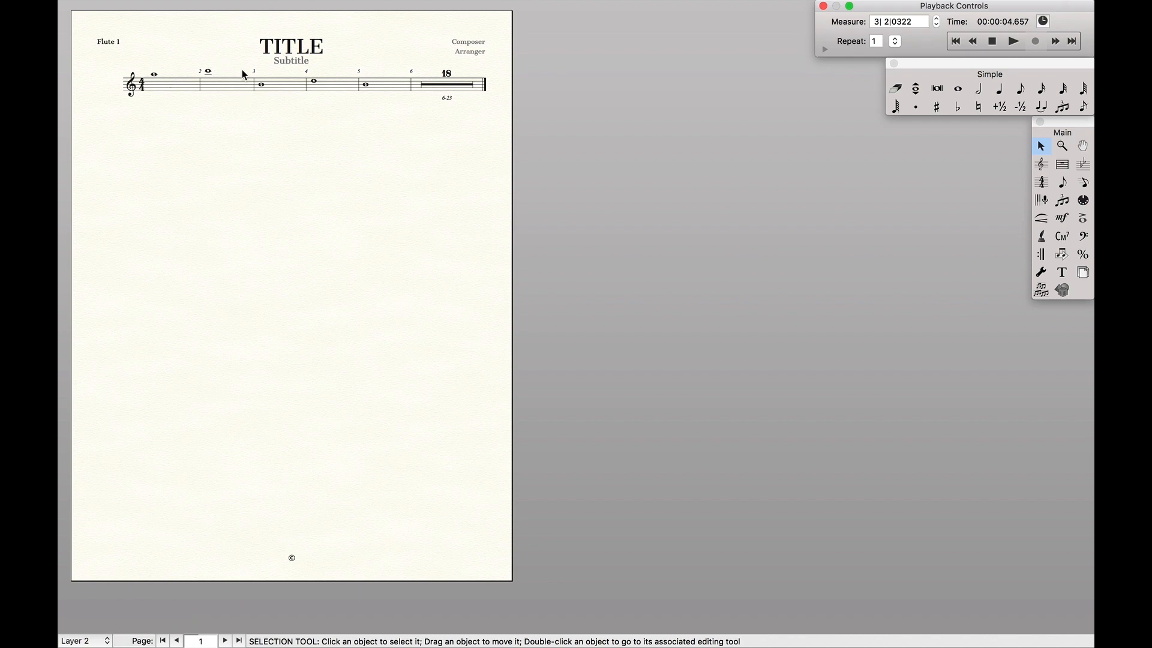
pyautogui.moveTo(221, 82)
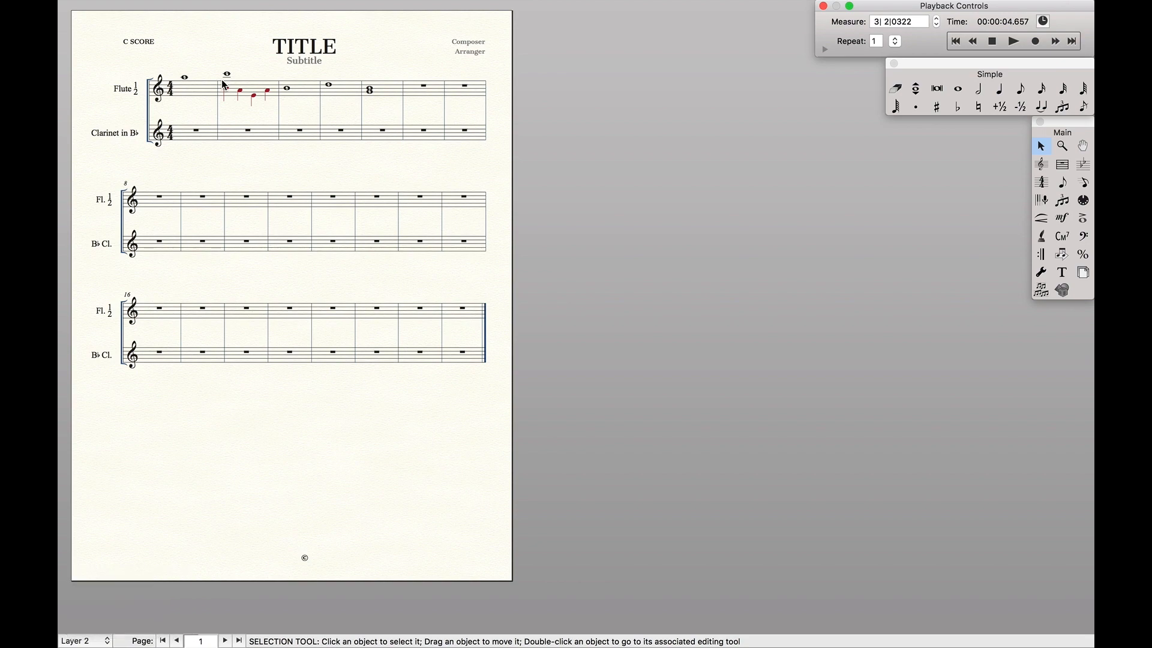
# Enter half and whole notes in flute measures 8–11, then use Utilities on the selected measures
pyautogui.click(979, 89)
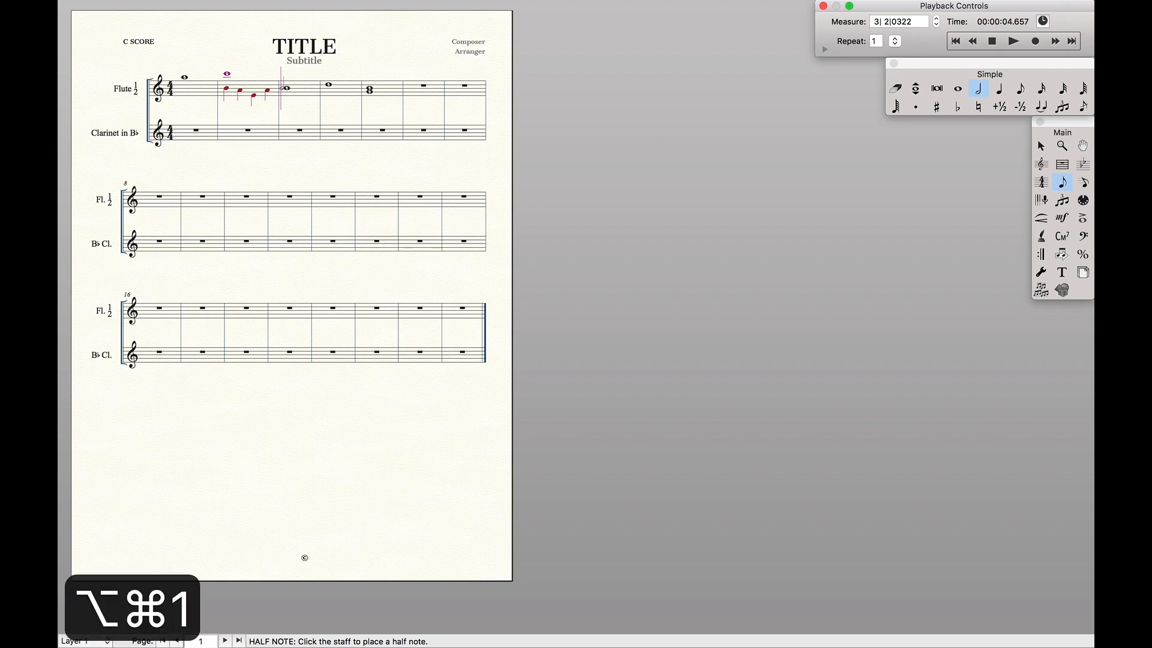
pyautogui.click(167, 207)
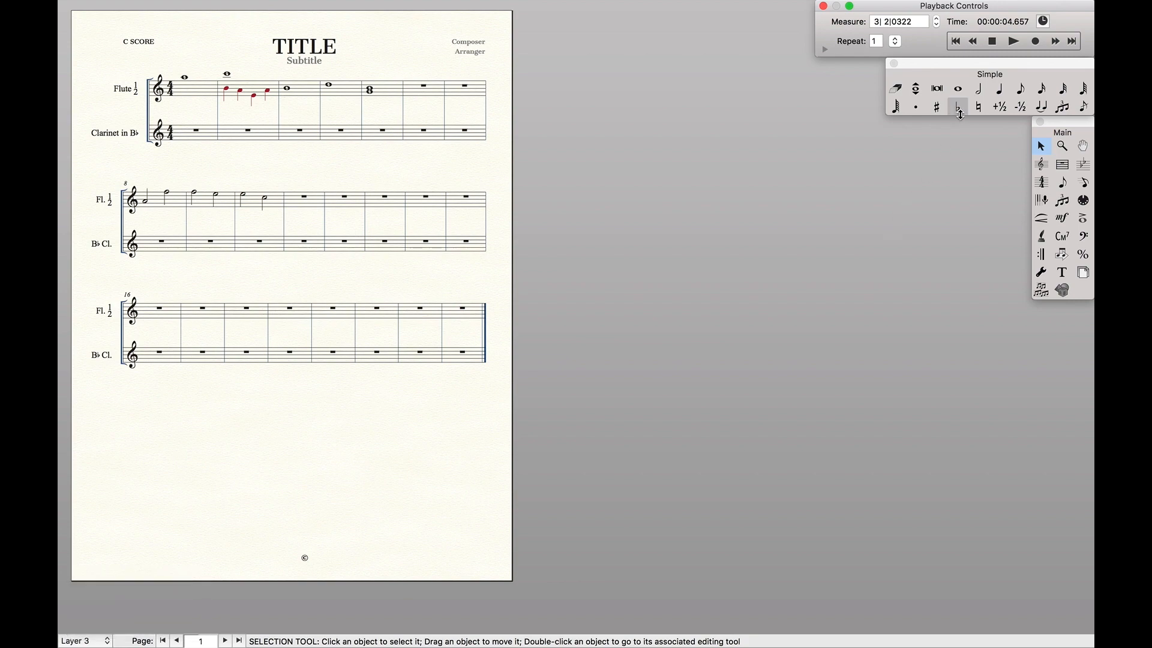
pyautogui.click(958, 89)
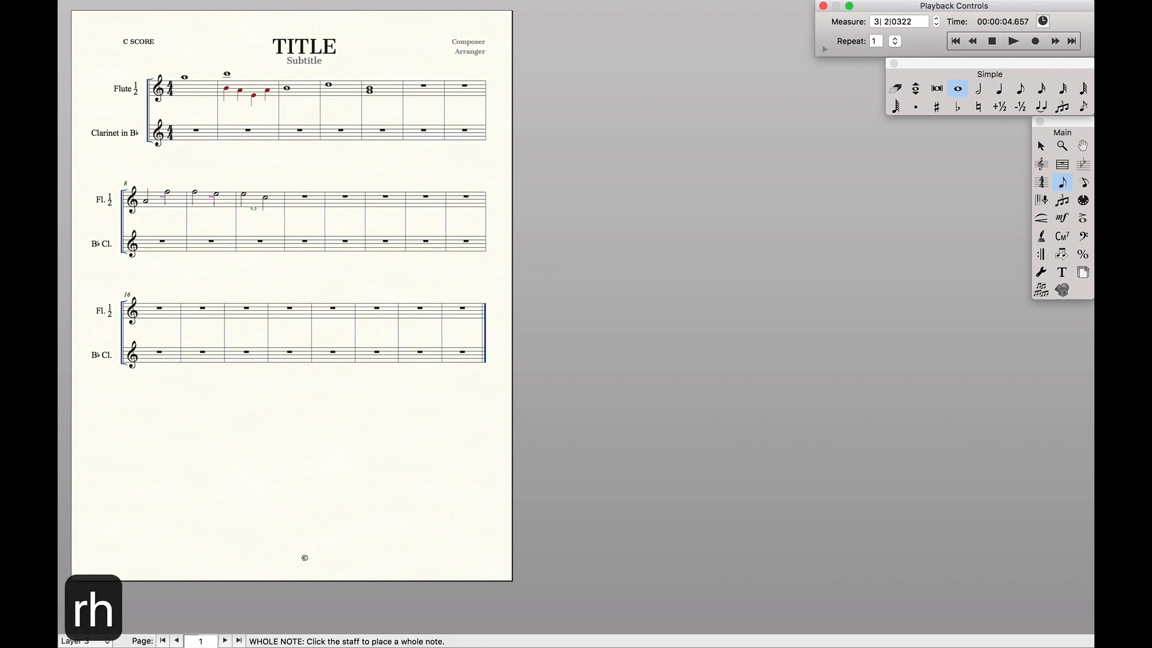
pyautogui.click(1042, 145)
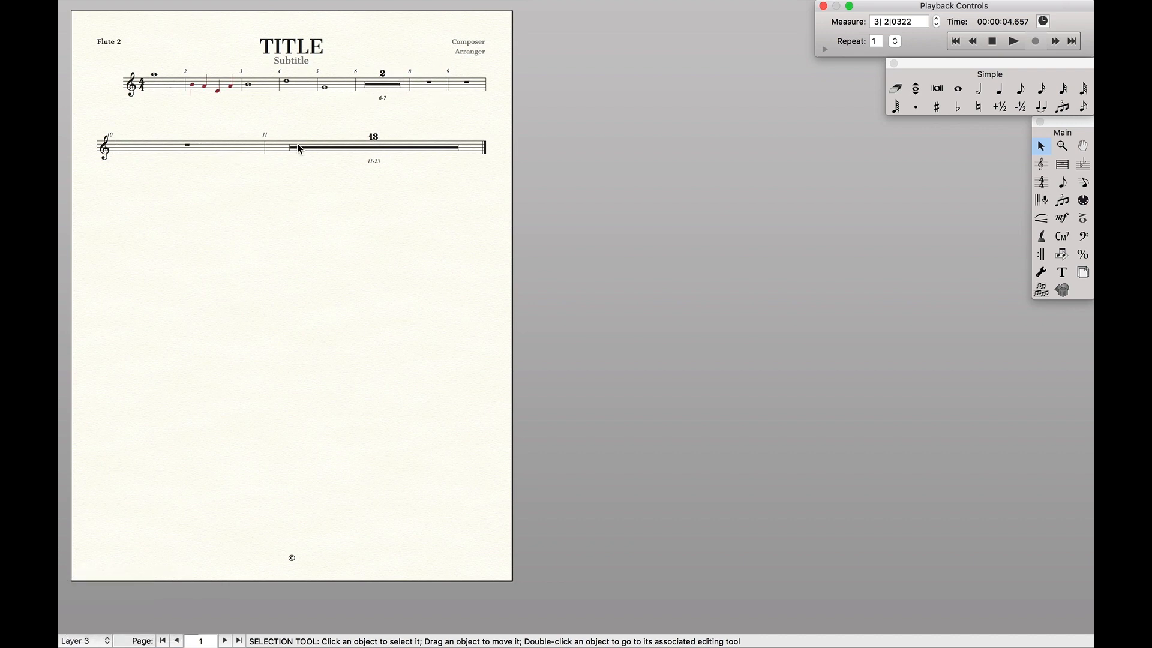
pyautogui.moveTo(398, 164)
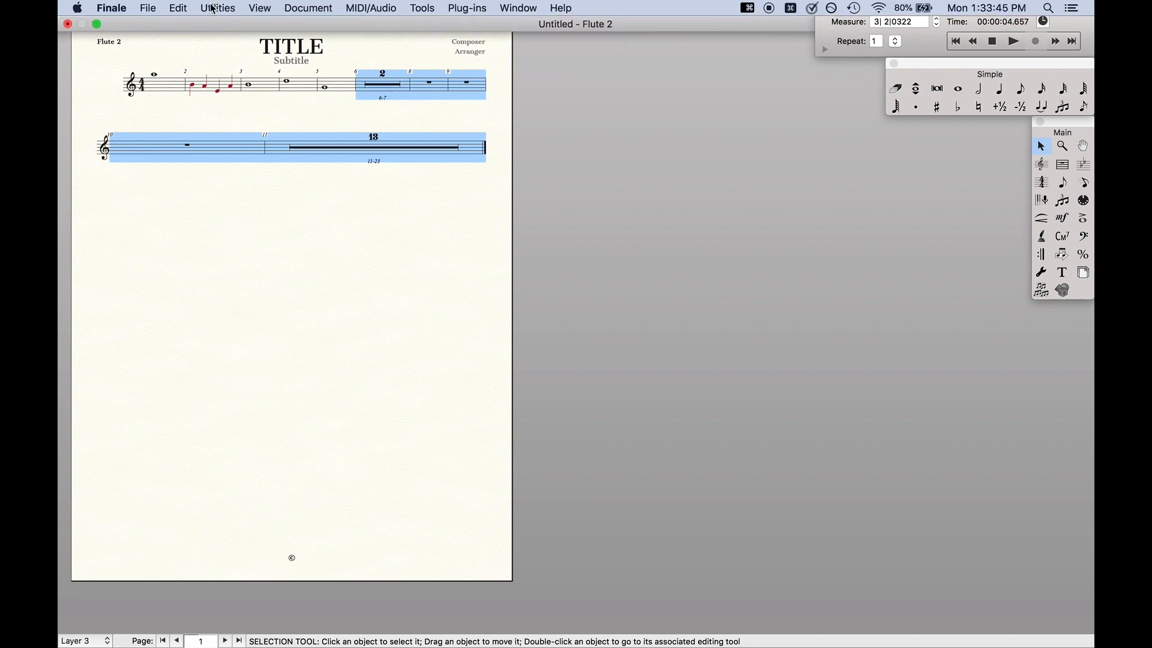
pyautogui.click(175, 7)
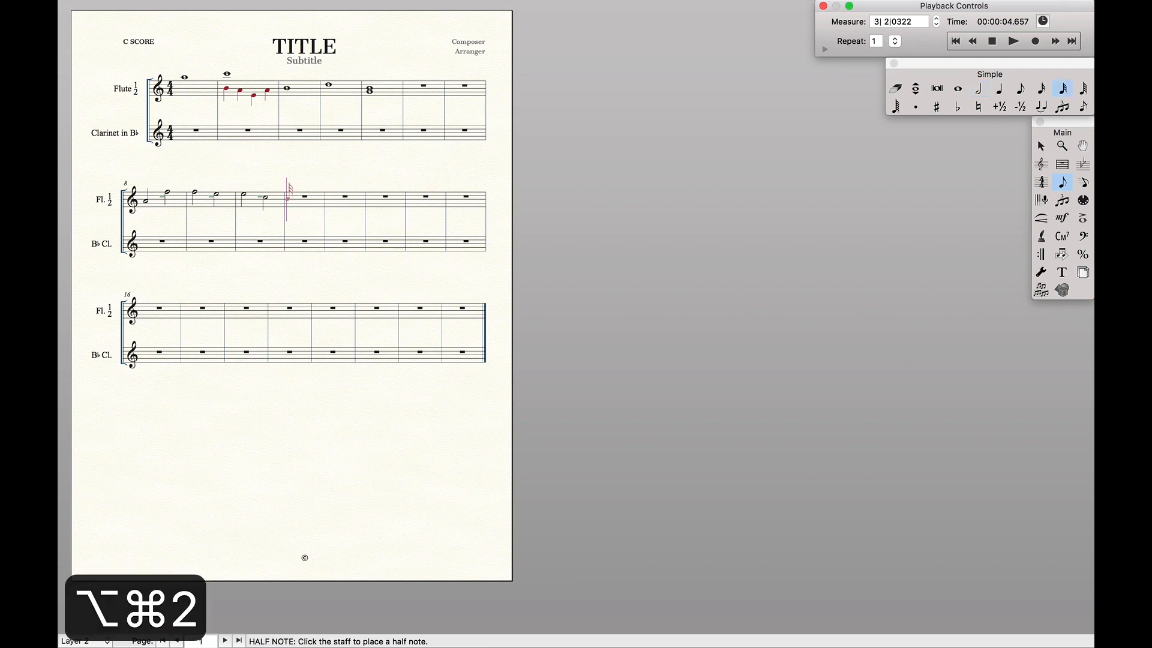
# Add layer 2 half notes in measures 12–14 and a layer 3 whole note in measure 14, then view the Flute 1 part
pyautogui.click(979, 89)
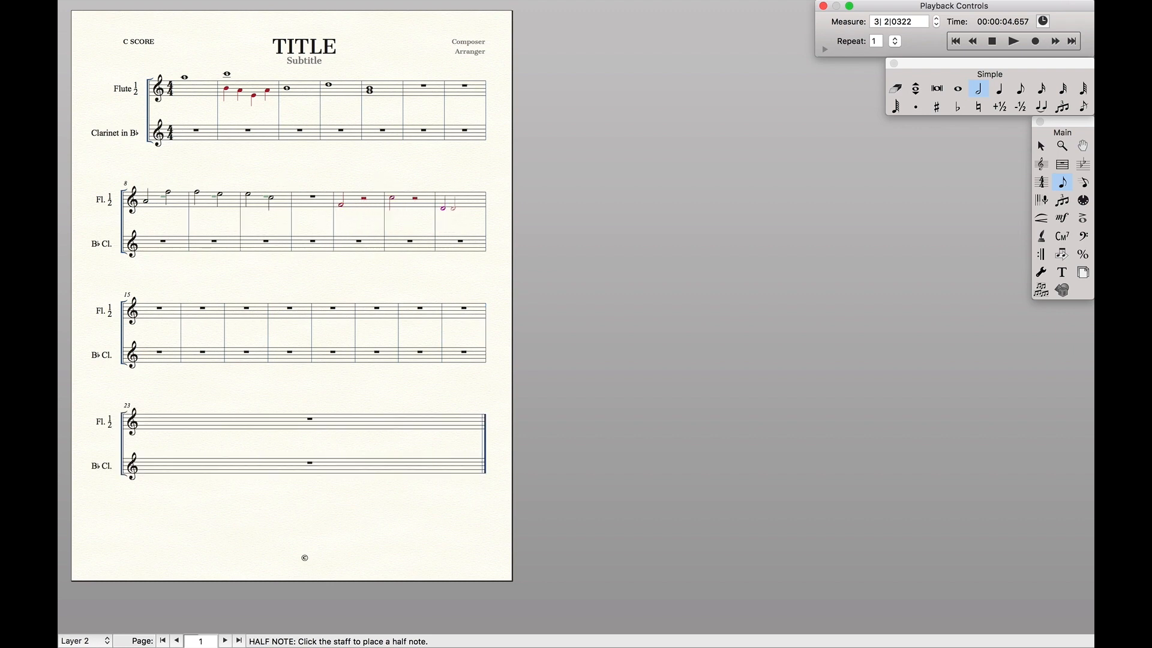
pyautogui.click(1042, 145)
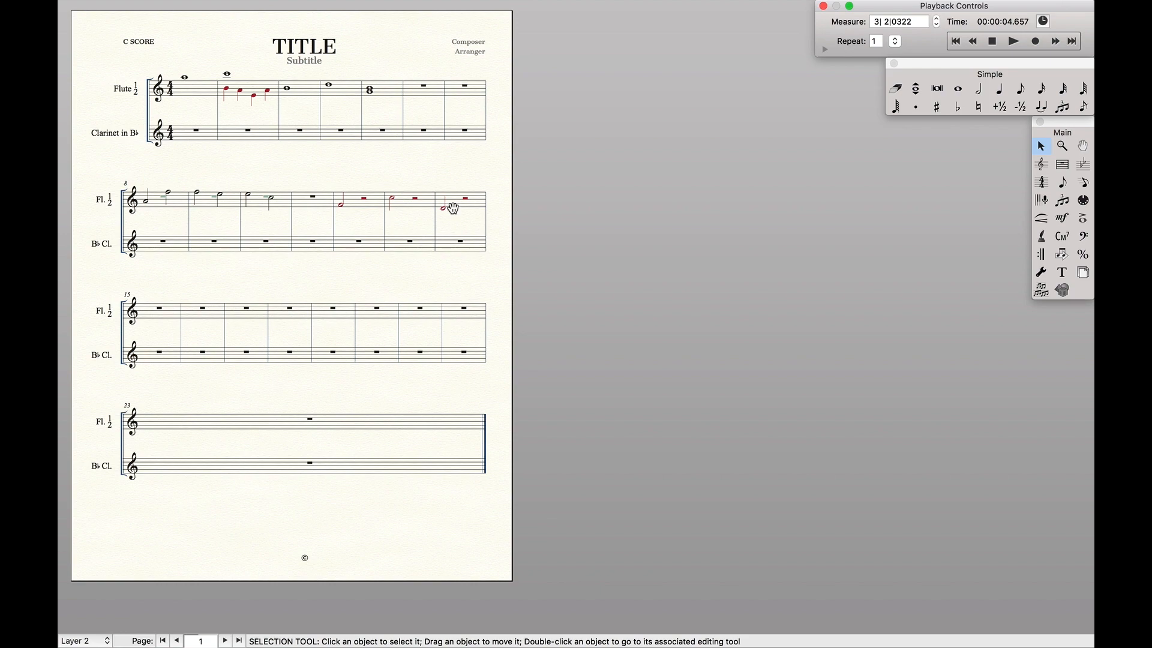
pyautogui.click(957, 89)
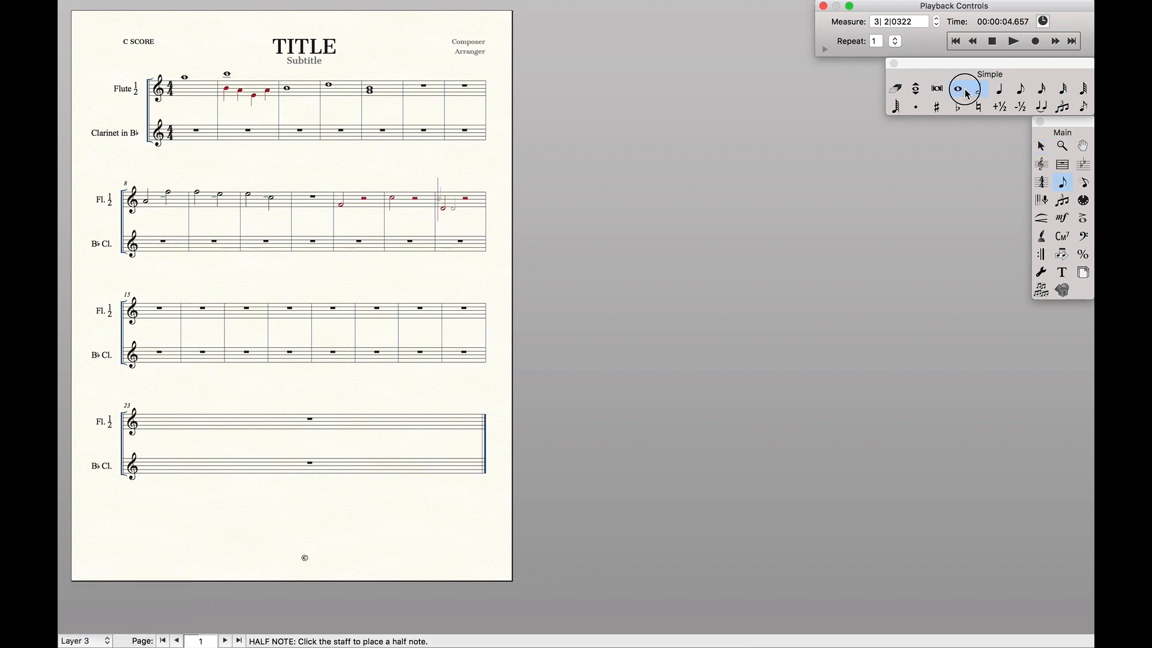
pyautogui.click(958, 89)
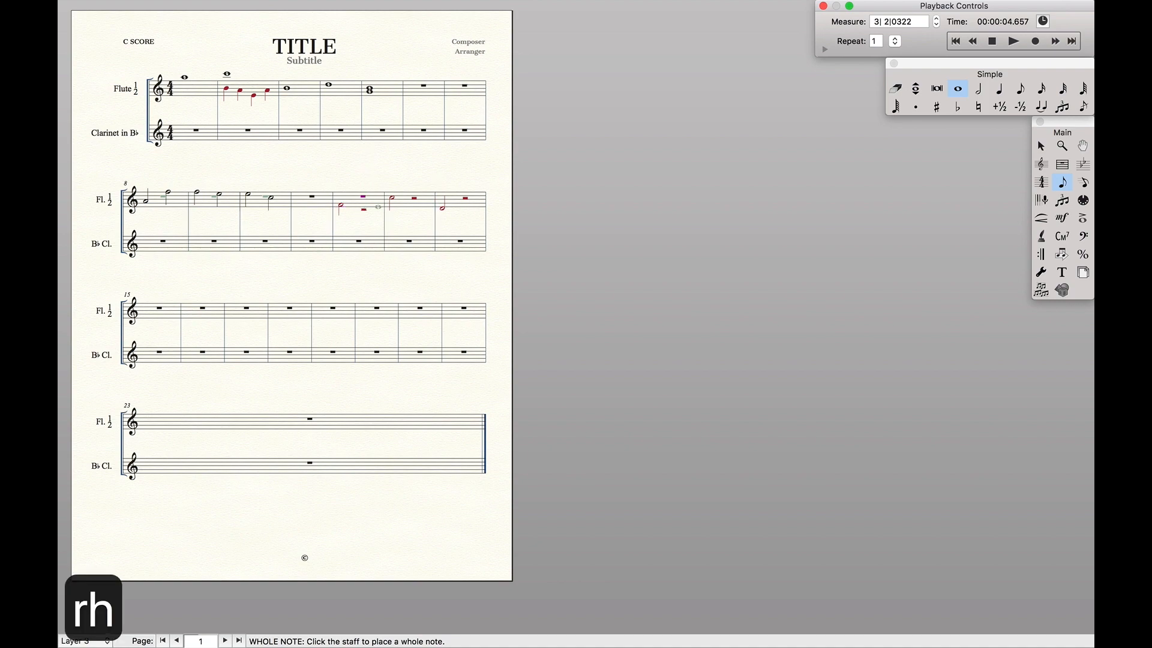
pyautogui.click(452, 213)
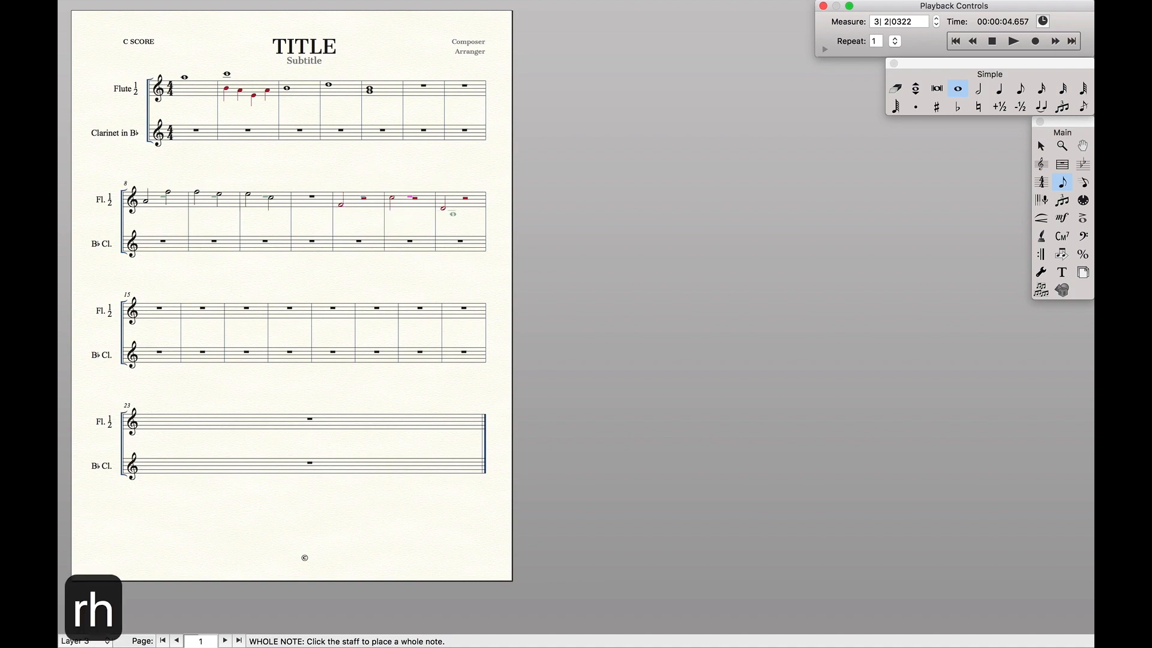
pyautogui.click(475, 201)
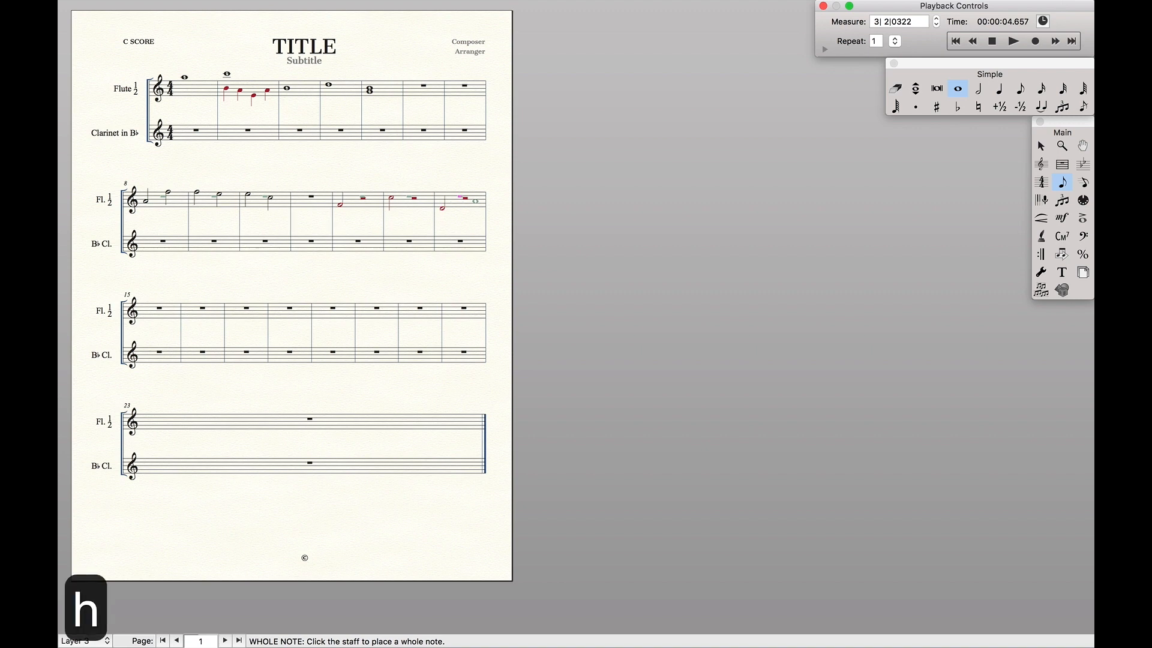
pyautogui.click(1042, 145)
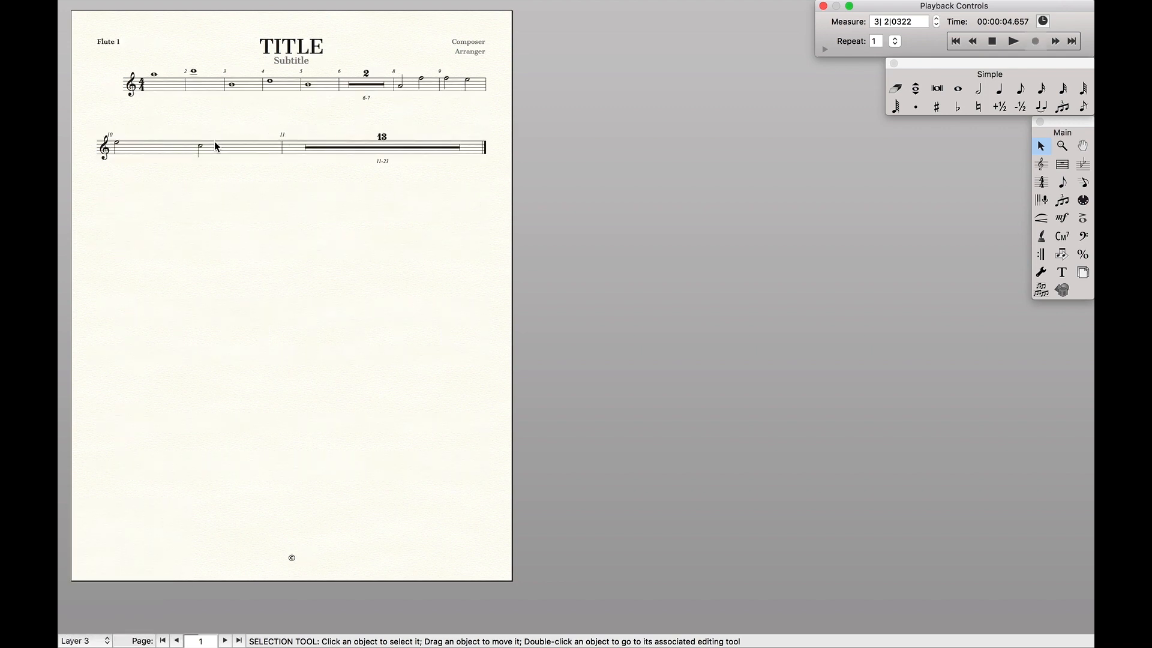
pyautogui.moveTo(392, 135)
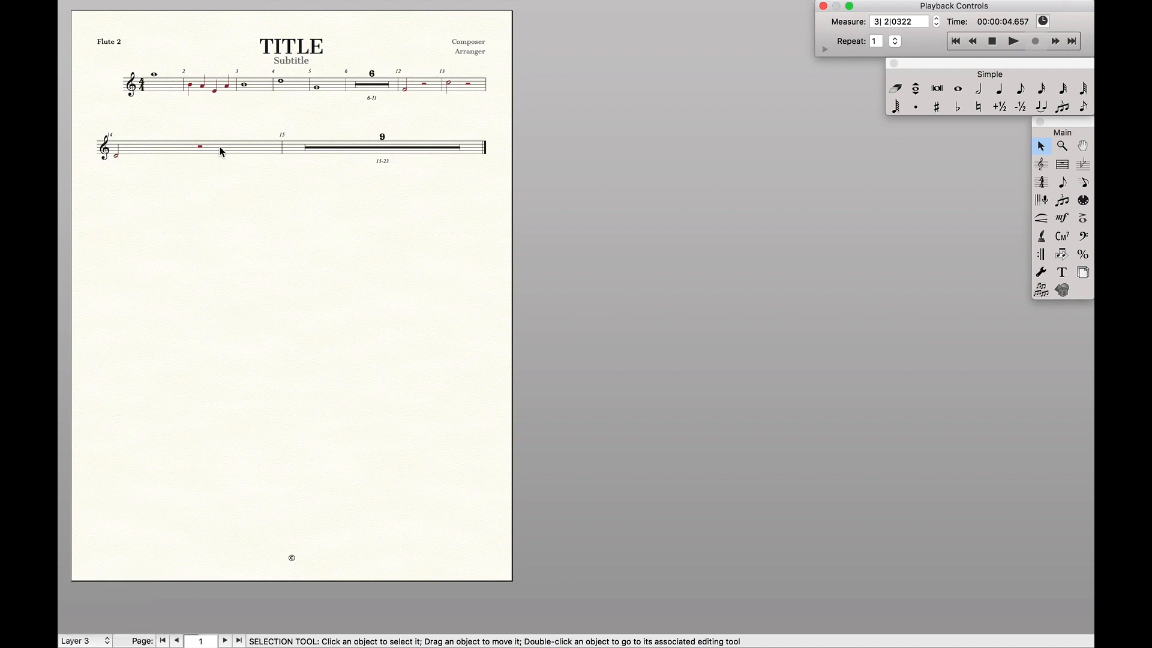
pyautogui.moveTo(358, 94)
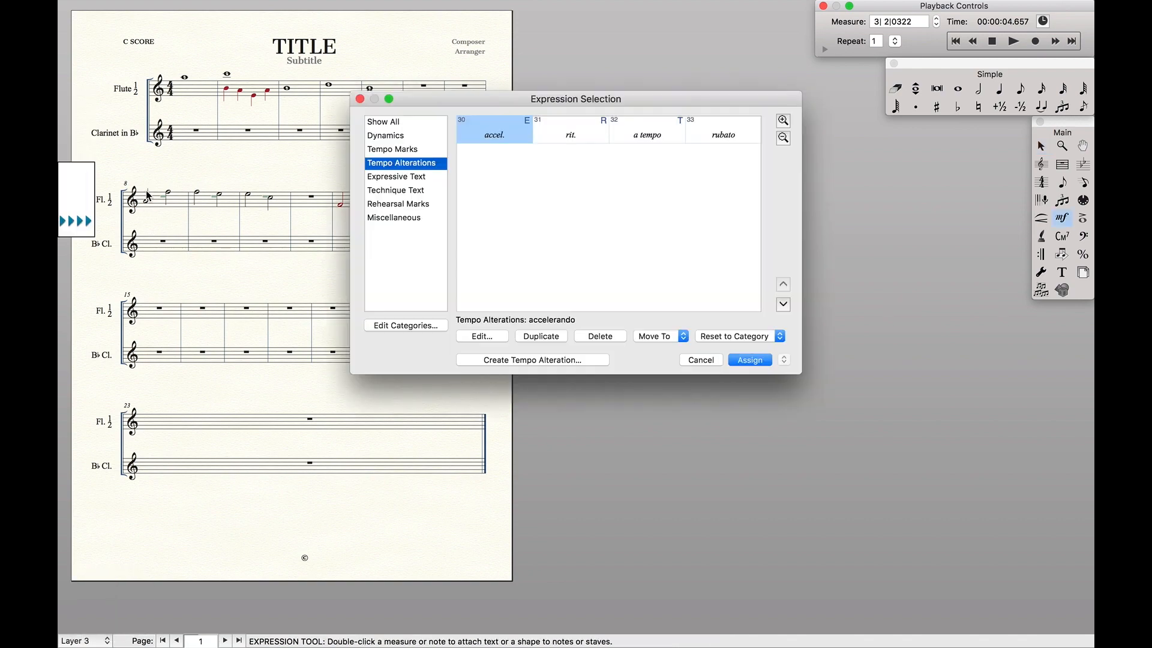
# Assign the Technique Text labels 1. at measure 8 and 2. at measure 12 on the flute staff
pyautogui.click(396, 190)
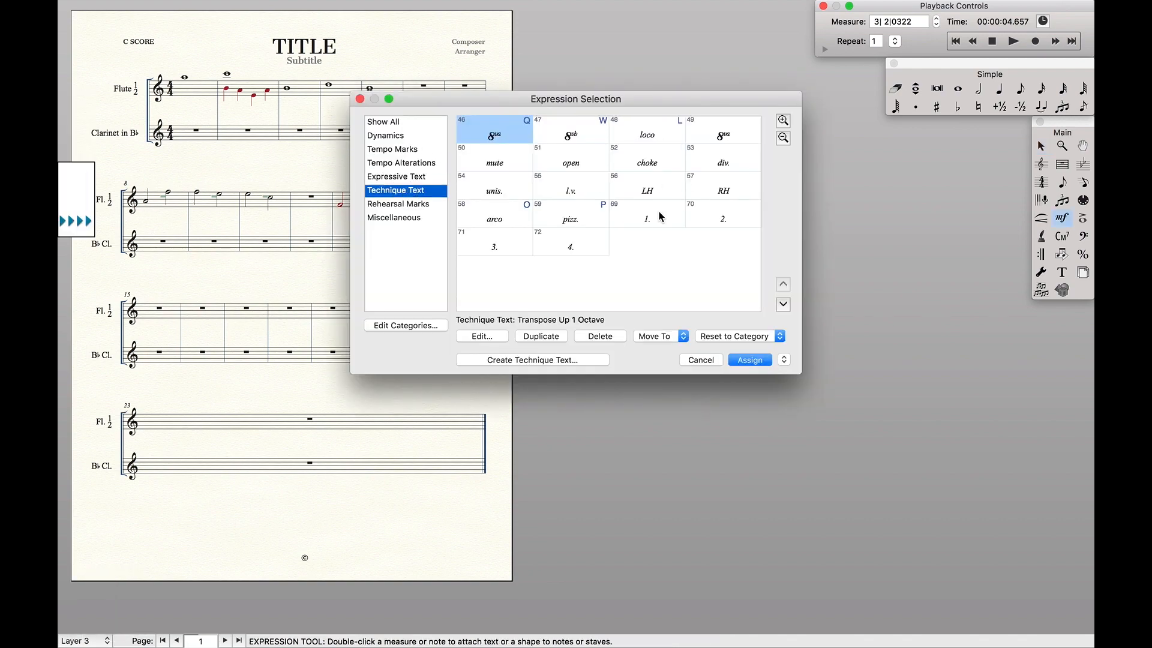
pyautogui.click(749, 360)
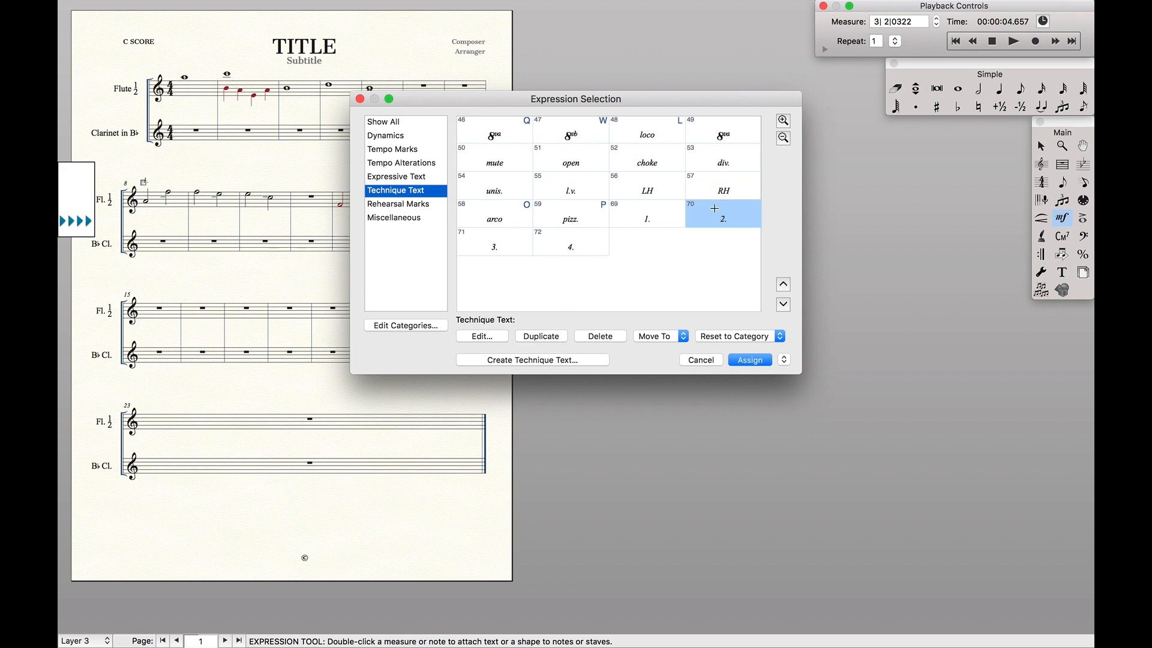
pyautogui.click(749, 360)
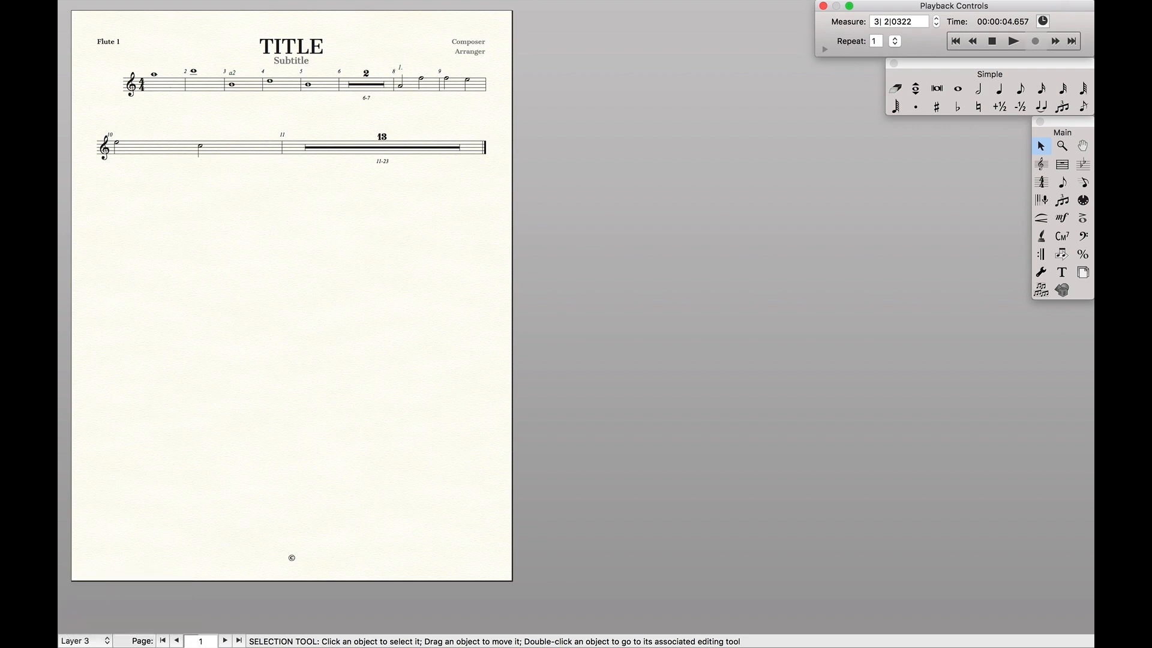
pyautogui.moveTo(410, 107)
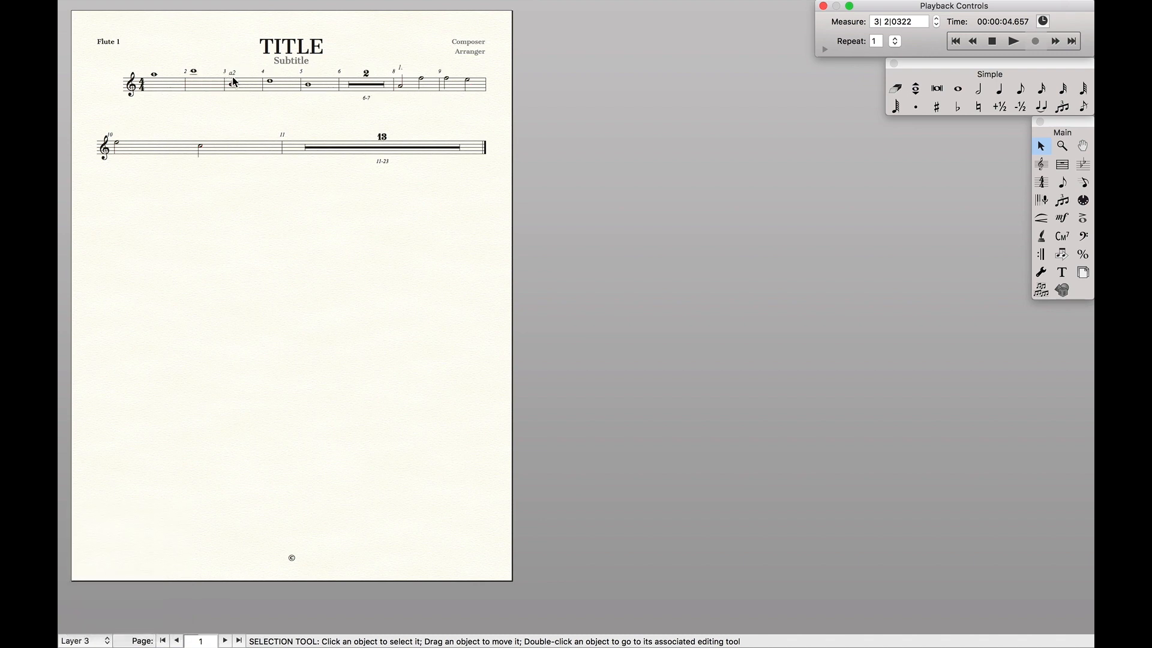
# Hide the a2 expression above measure 3 in the Flute 1 part by unchecking Show
pyautogui.press('cmd+=')
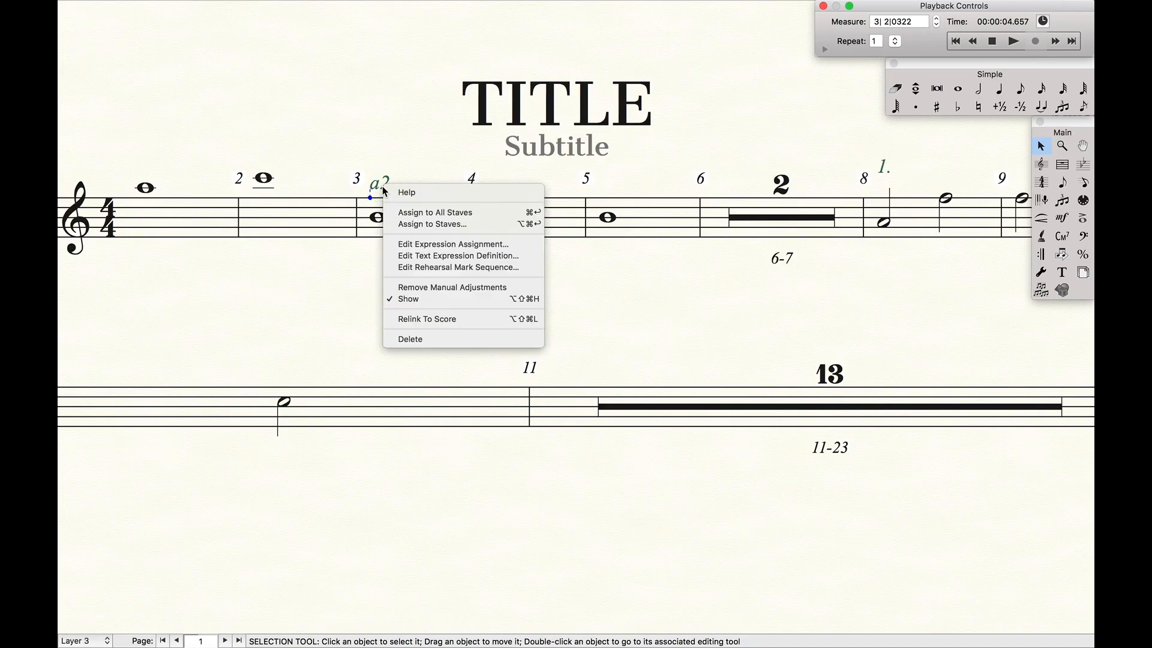
pyautogui.moveTo(402, 319)
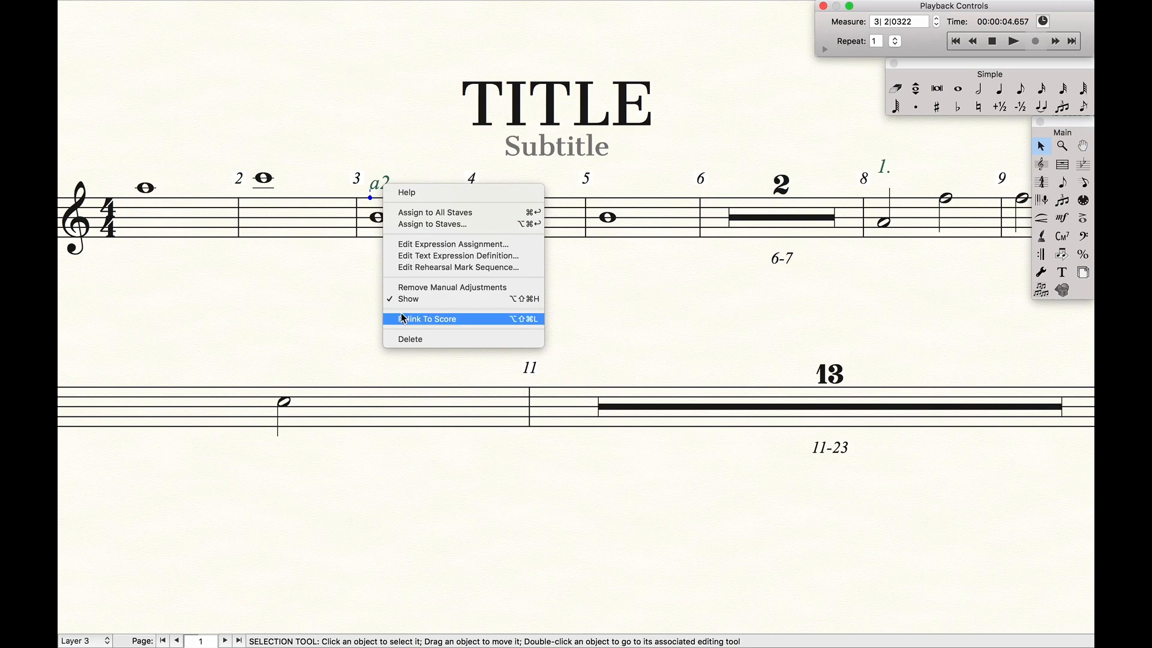
pyautogui.moveTo(367, 312)
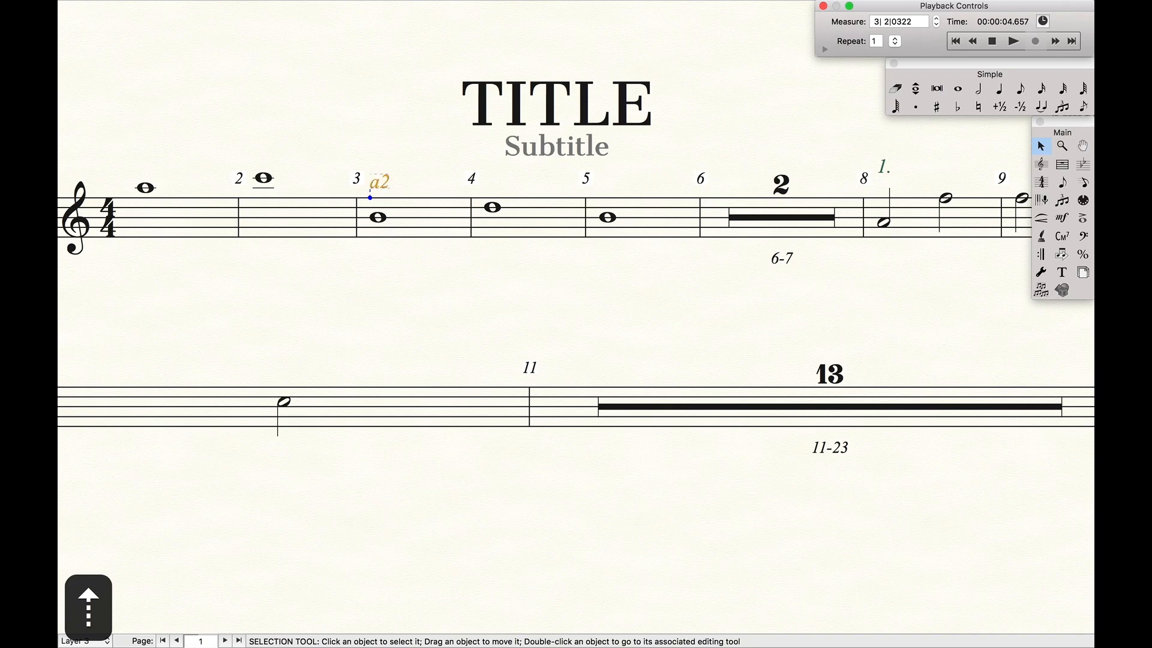
pyautogui.rightClick(379, 182)
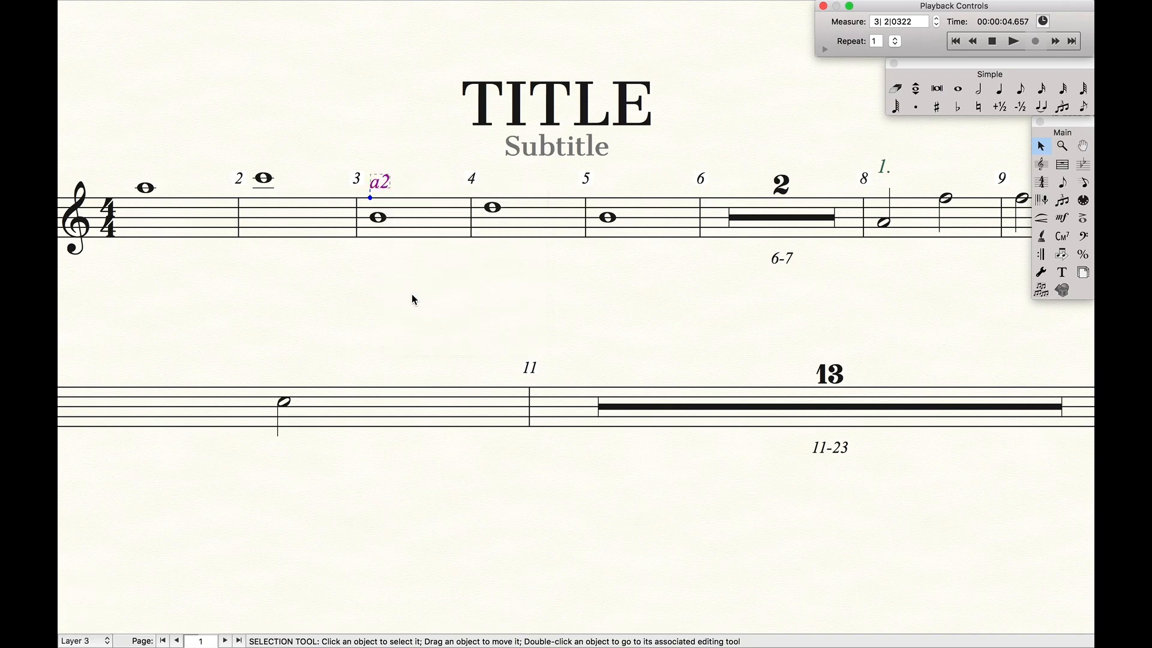
pyautogui.rightClick(377, 182)
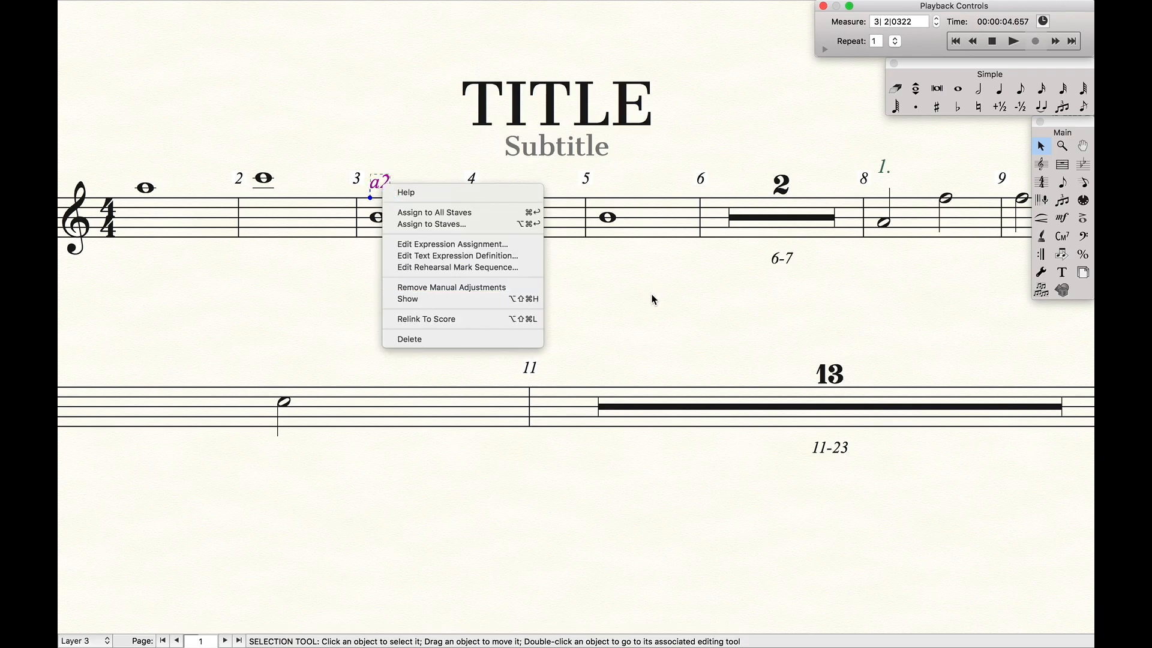
pyautogui.click(653, 299)
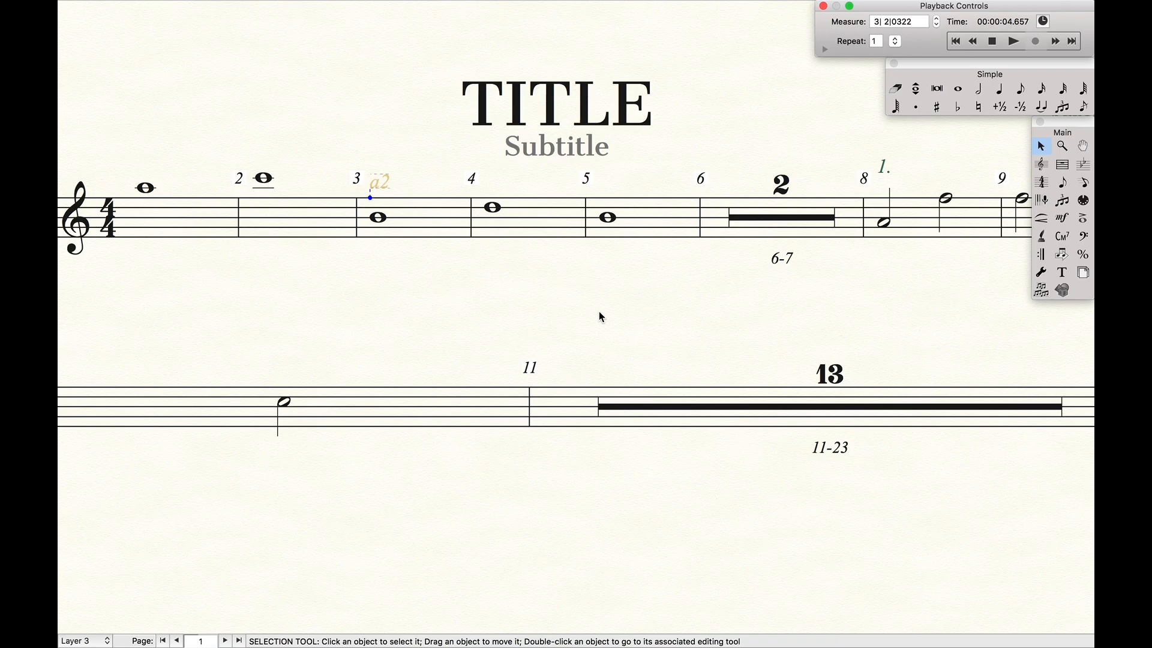
pyautogui.moveTo(346, 186)
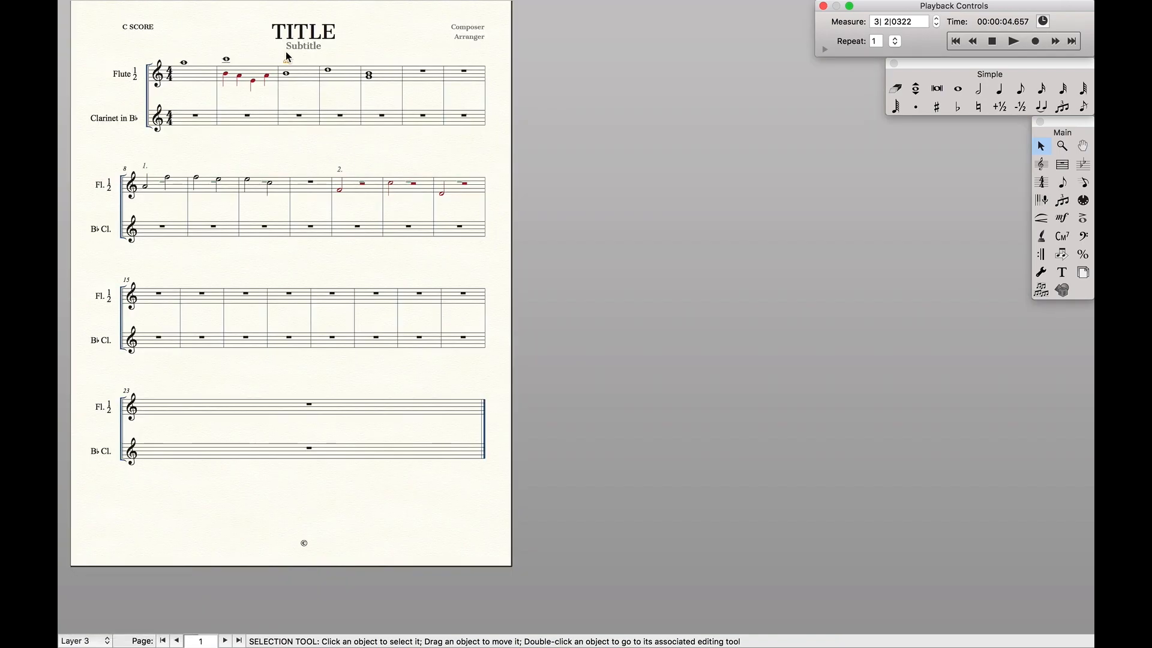
# Hide the 2. expression above measure 12 in the Flute 2 part, then bring up the a2 label's options
pyautogui.press('cmd+=')
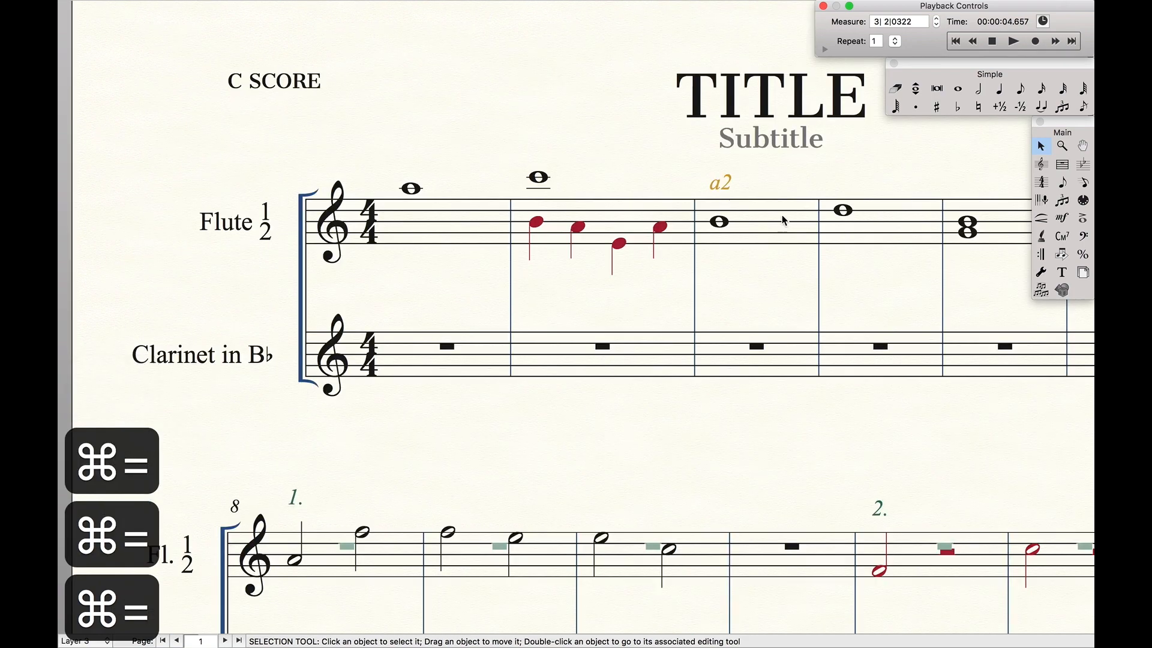
pyautogui.moveTo(706, 178)
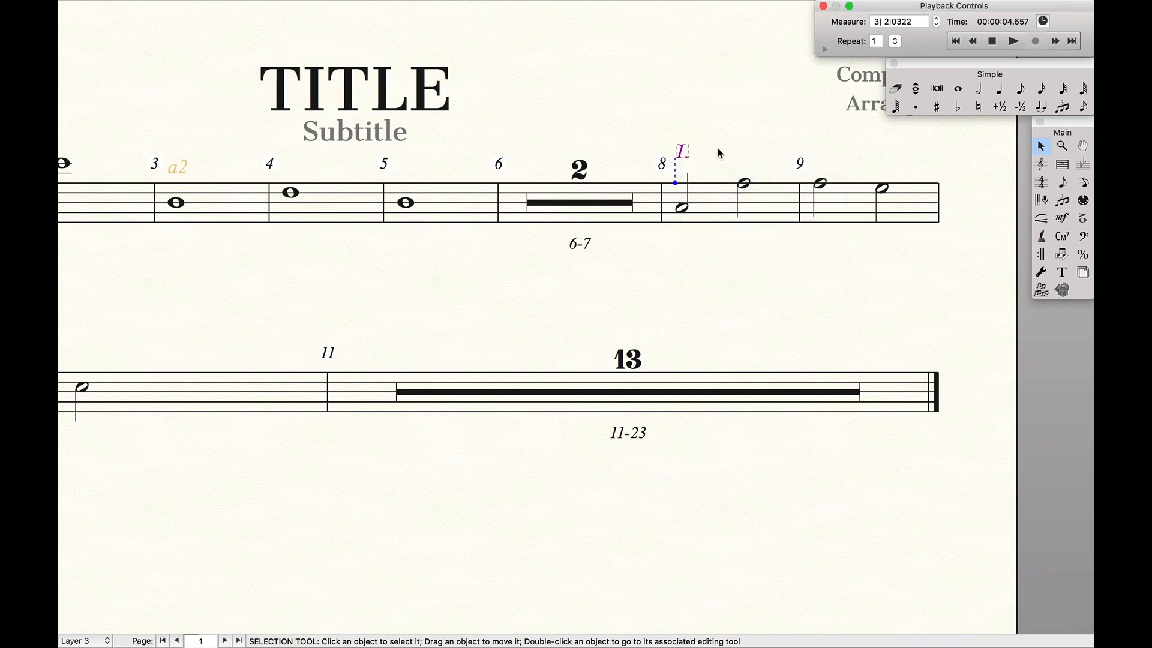
pyautogui.rightClick(679, 152)
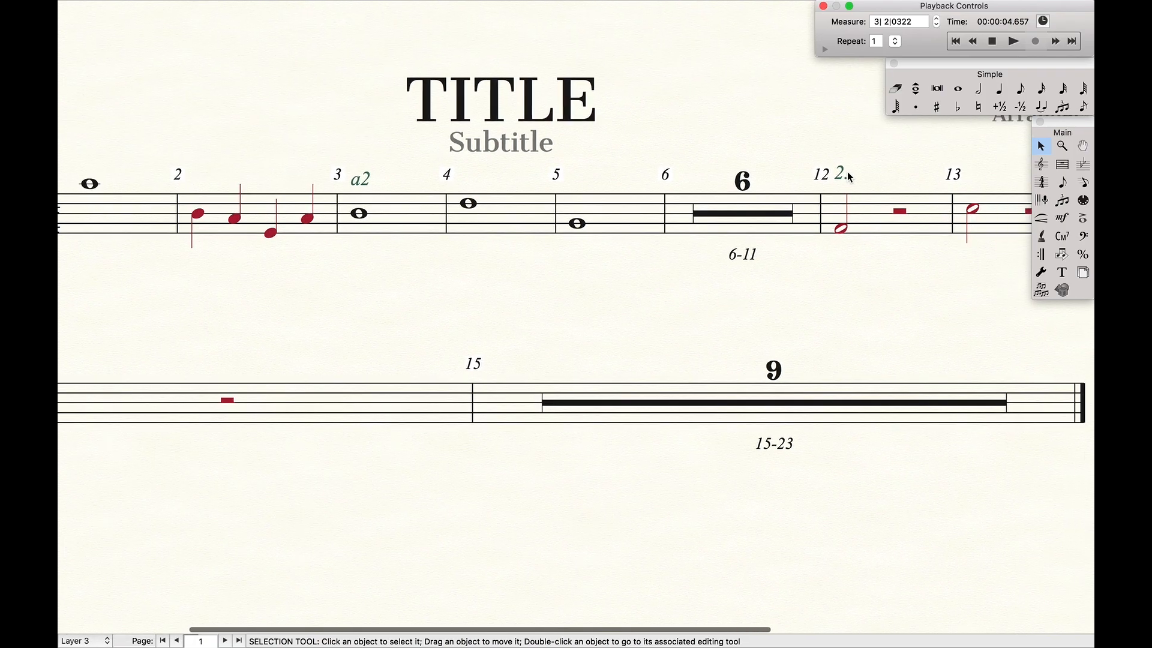
pyautogui.rightClick(838, 173)
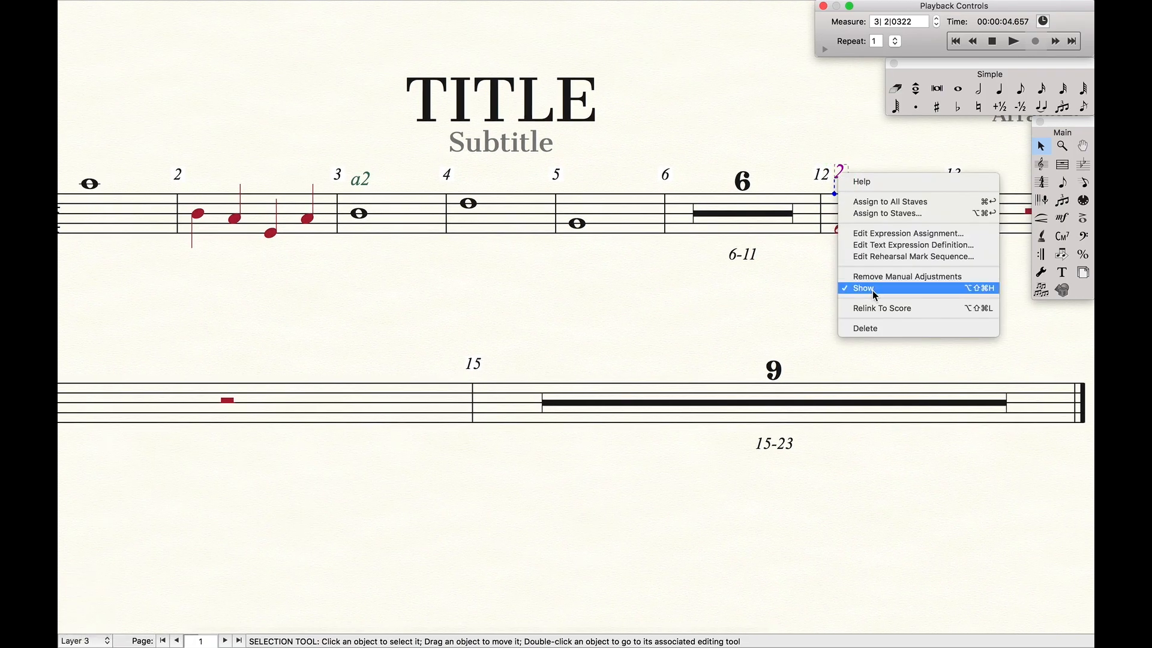
pyautogui.click(863, 288)
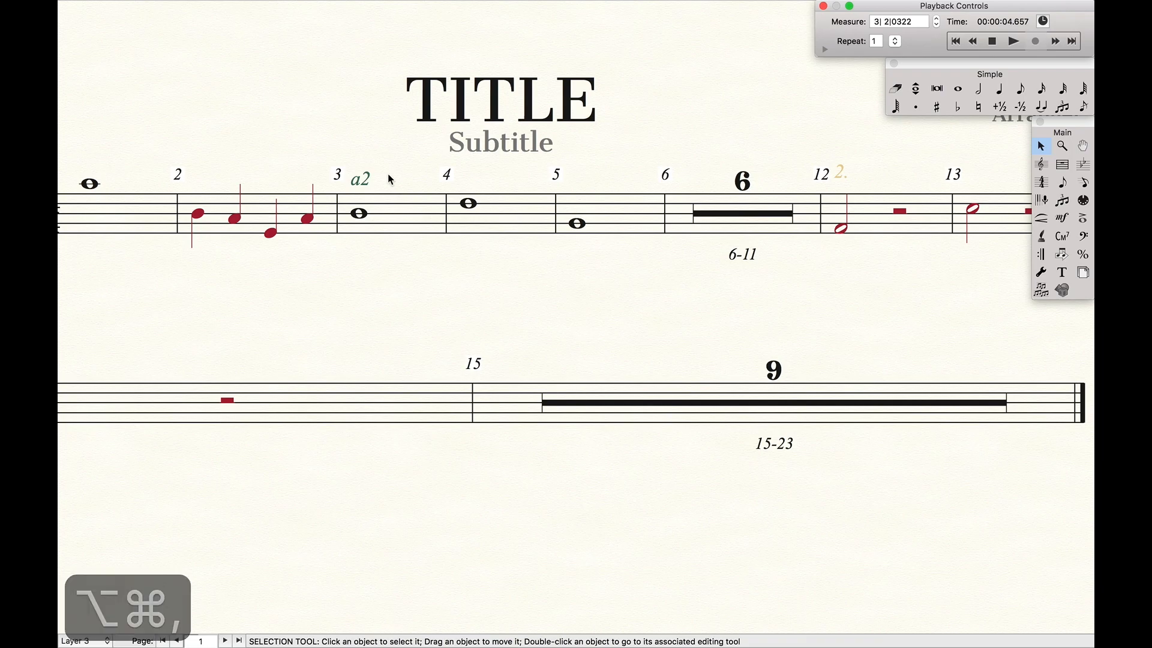
pyautogui.rightClick(360, 179)
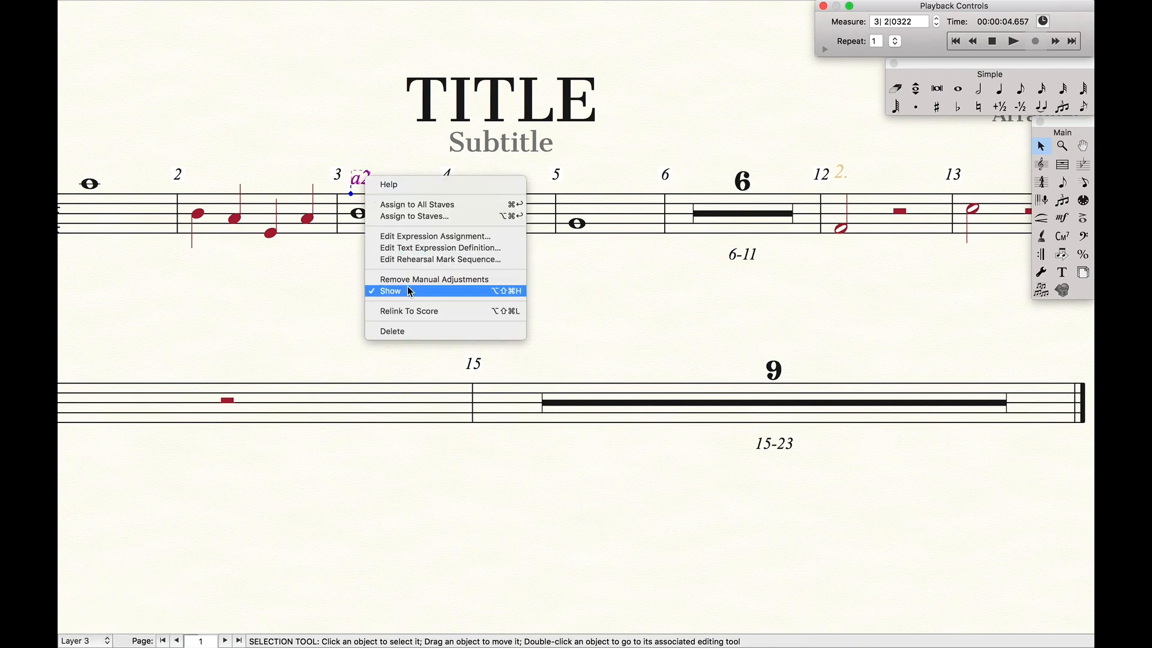